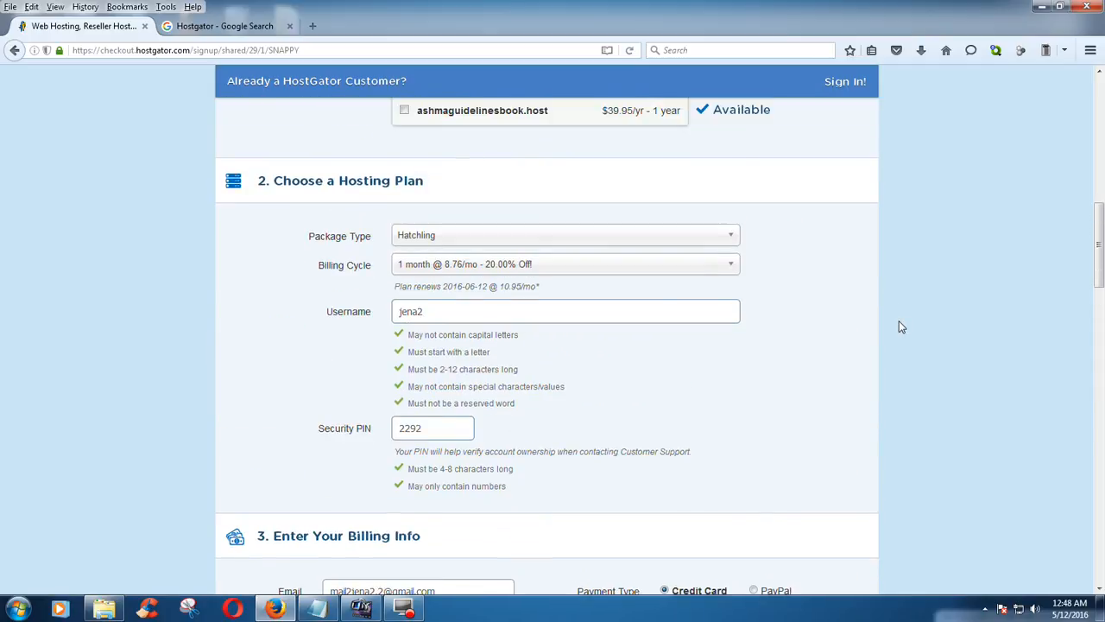
{"action": "mouse_move", "coordinate": [850, 331]}
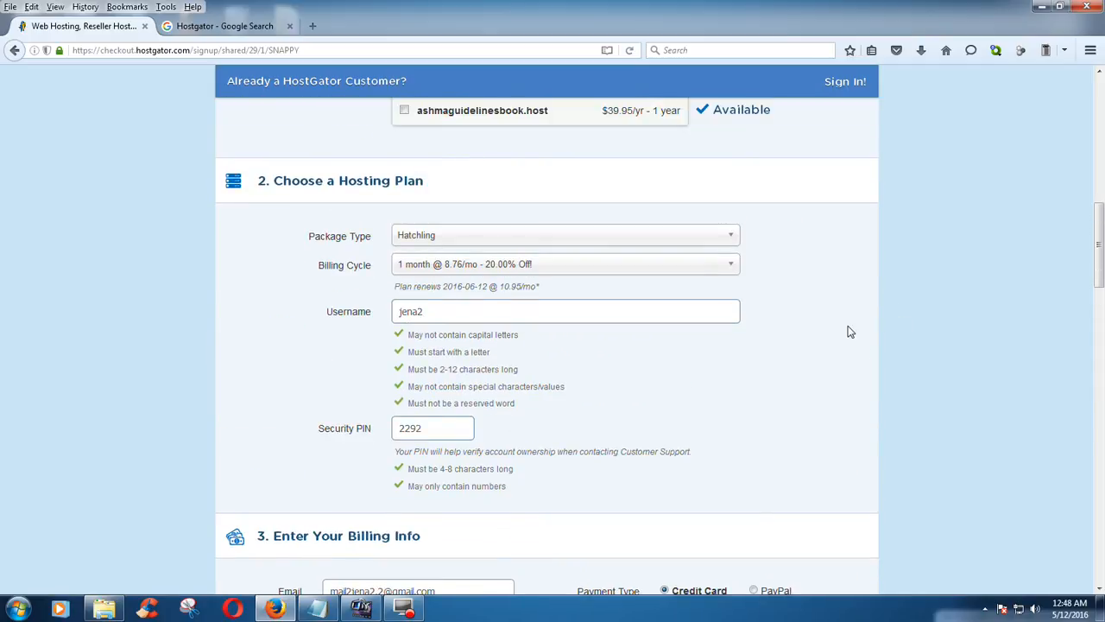
Try adding the .site domain extension to the order, then remove it again.
{"action": "scroll", "scroll_direction": "up", "scroll_amount": 3}
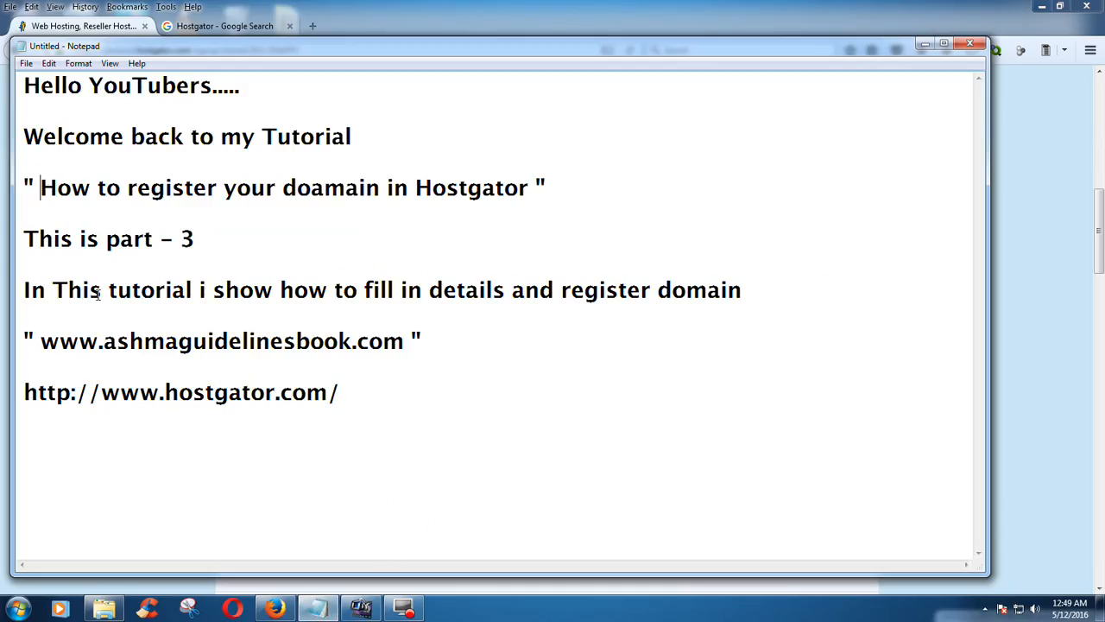
{"action": "left_click_drag", "start_coordinate": [293, 289], "coordinate": [466, 290]}
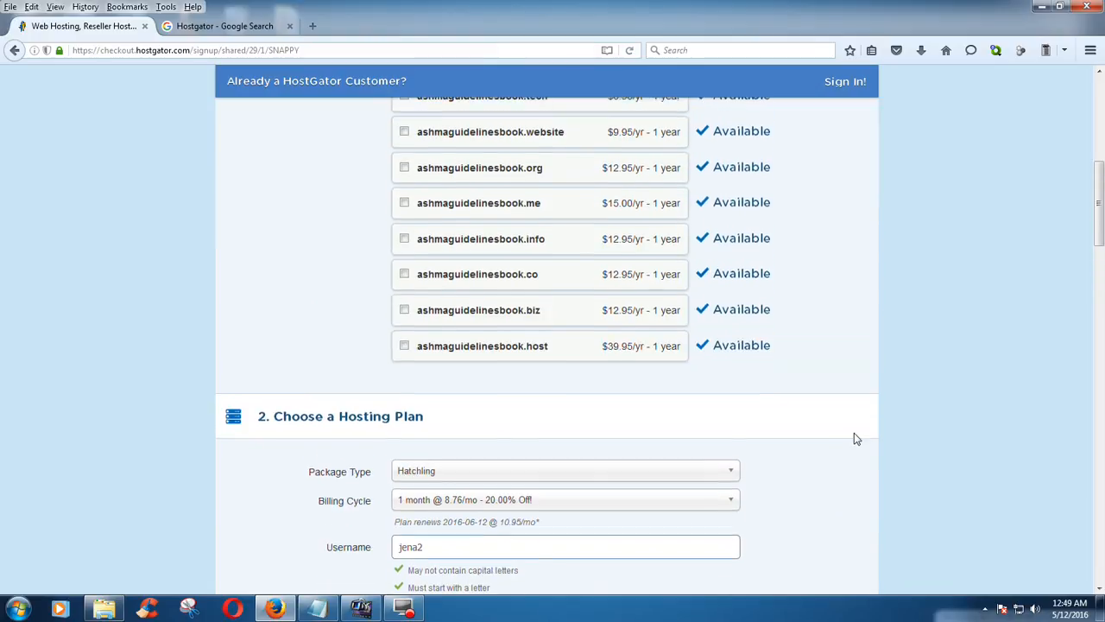
{"action": "scroll", "scroll_direction": "up", "scroll_amount": 3}
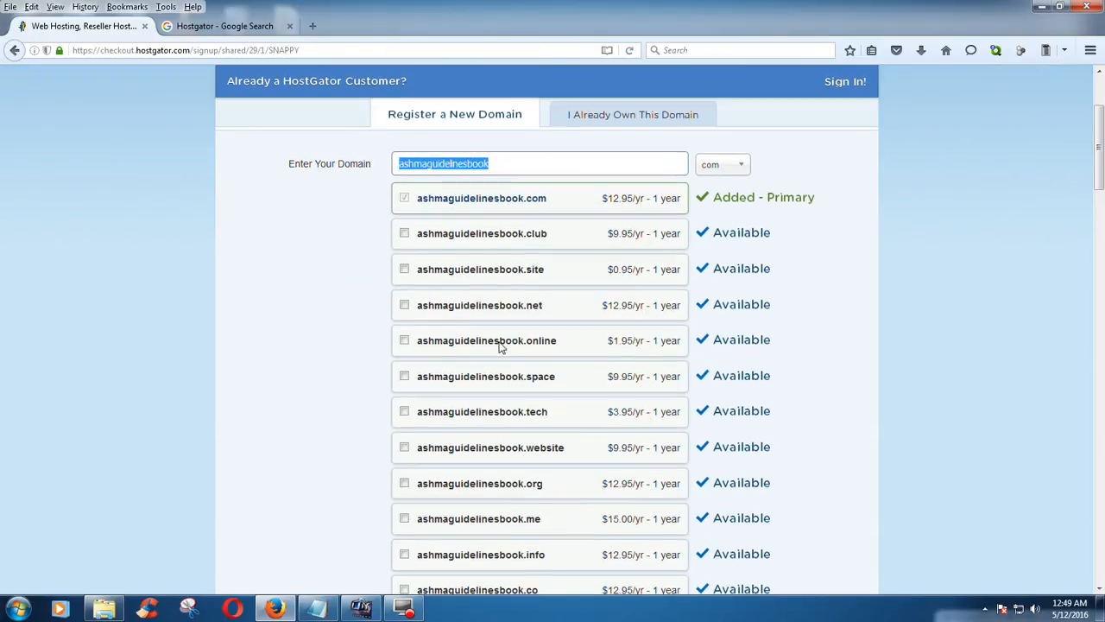
{"action": "scroll", "scroll_direction": "down", "scroll_amount": 3}
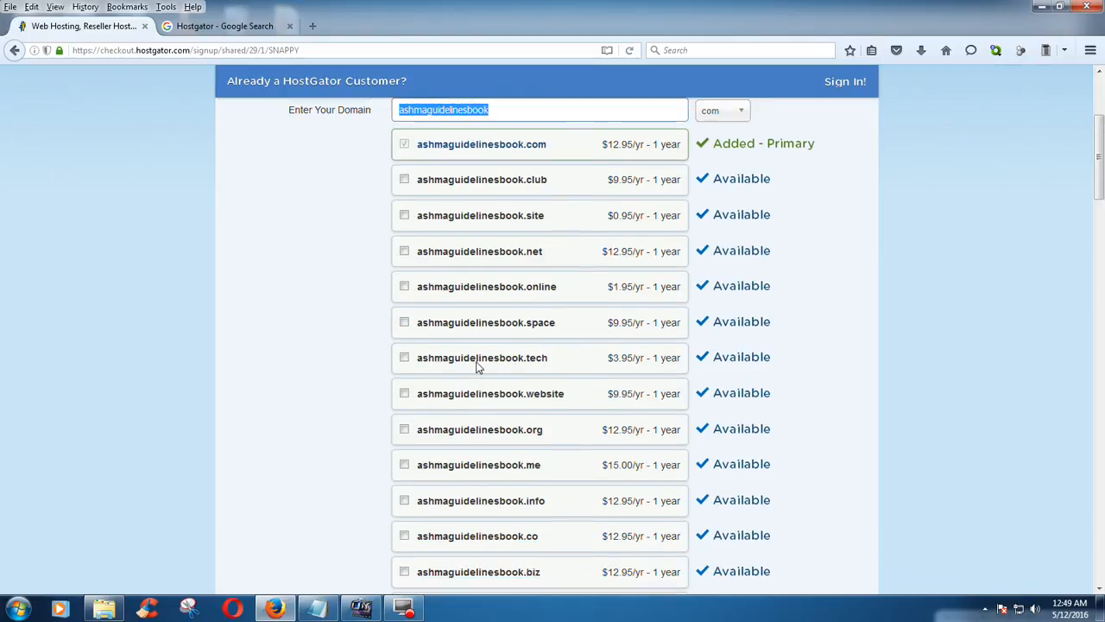
{"action": "scroll", "scroll_direction": "down", "scroll_amount": 3}
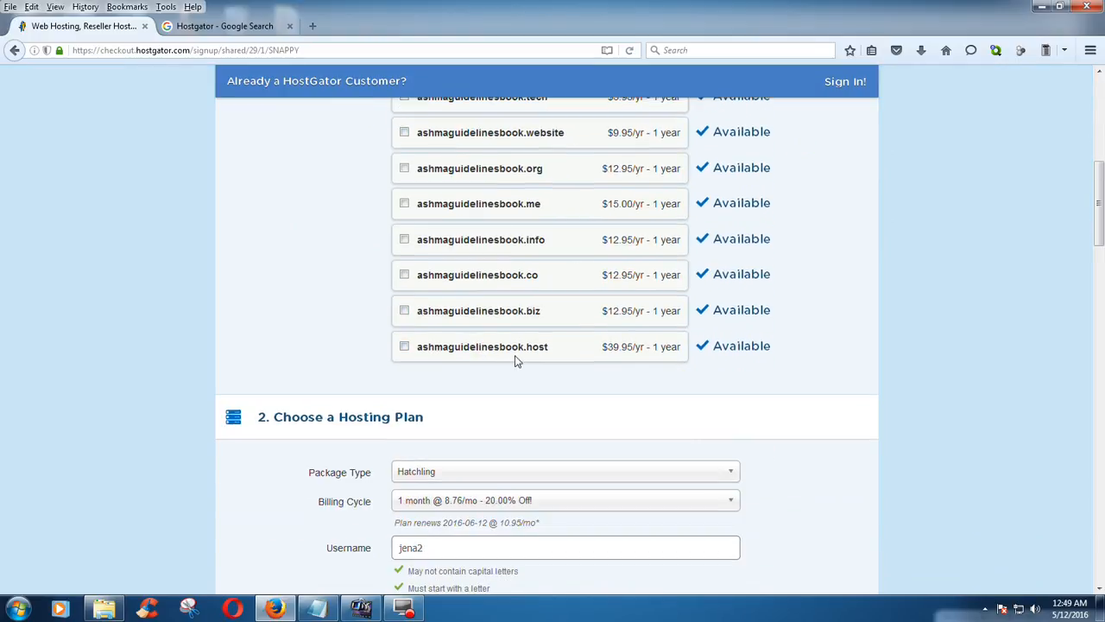
{"action": "scroll", "scroll_direction": "down", "scroll_amount": 3}
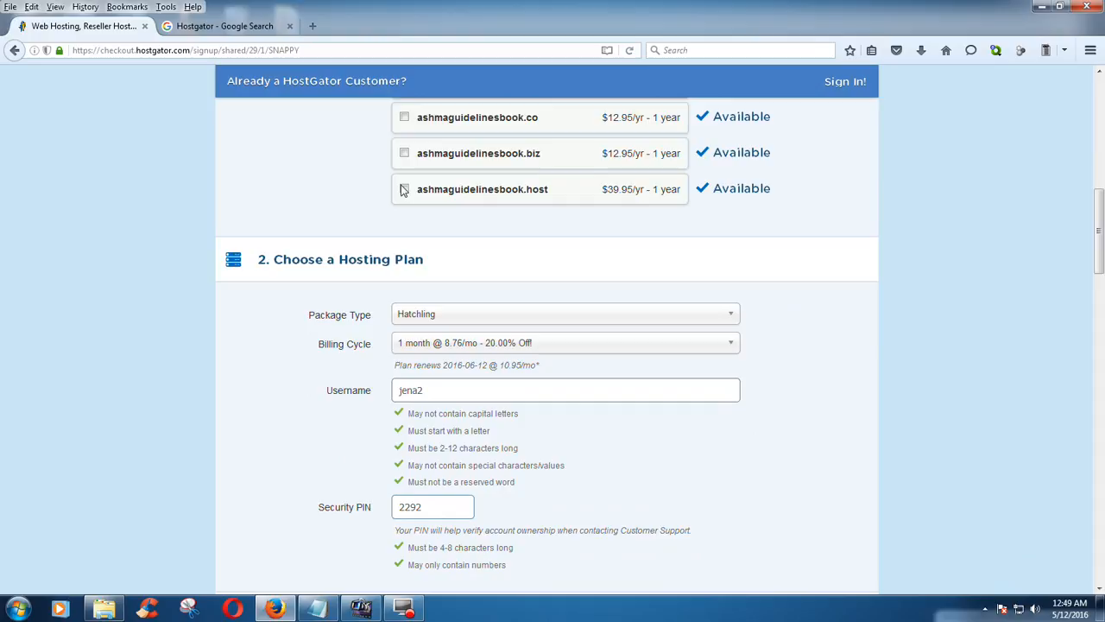
{"action": "left_click", "coordinate": [404, 192]}
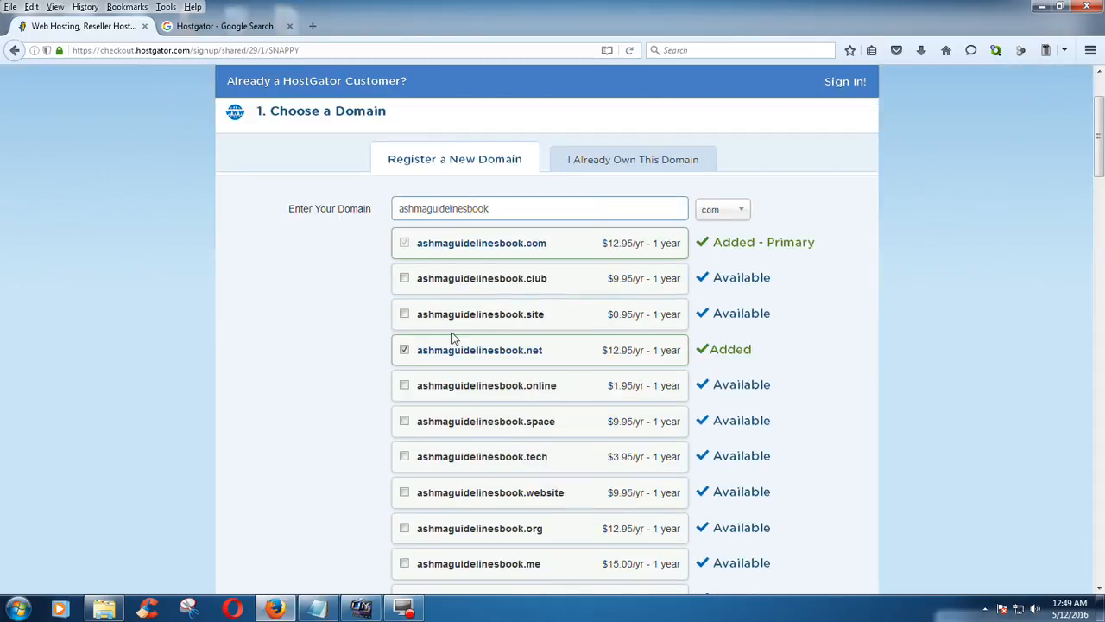
{"action": "left_click", "coordinate": [404, 313]}
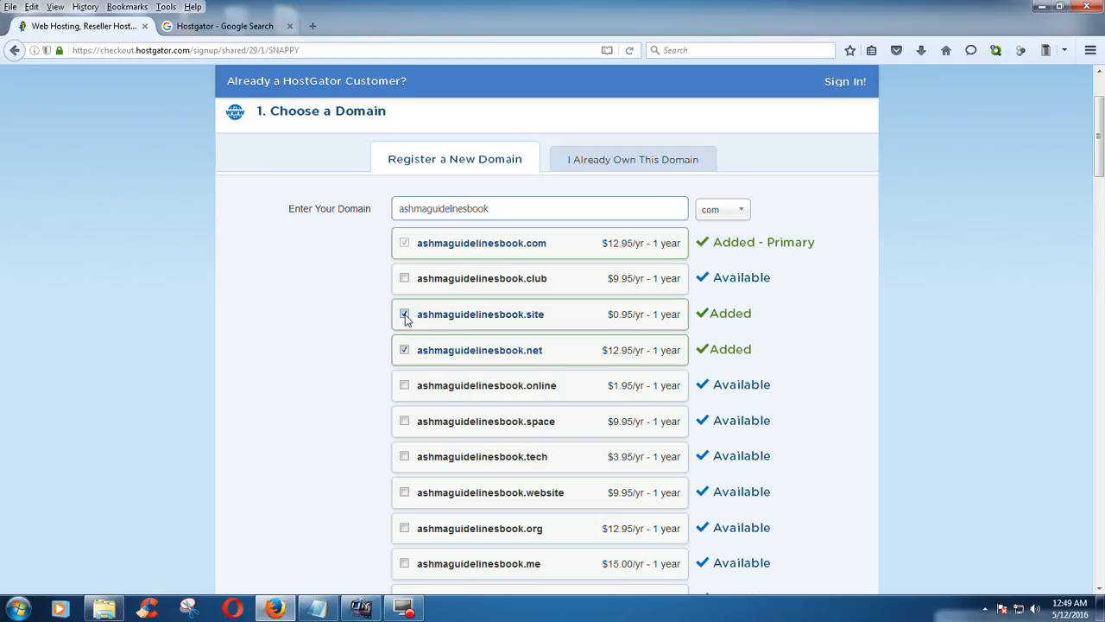
{"action": "left_click", "coordinate": [404, 313]}
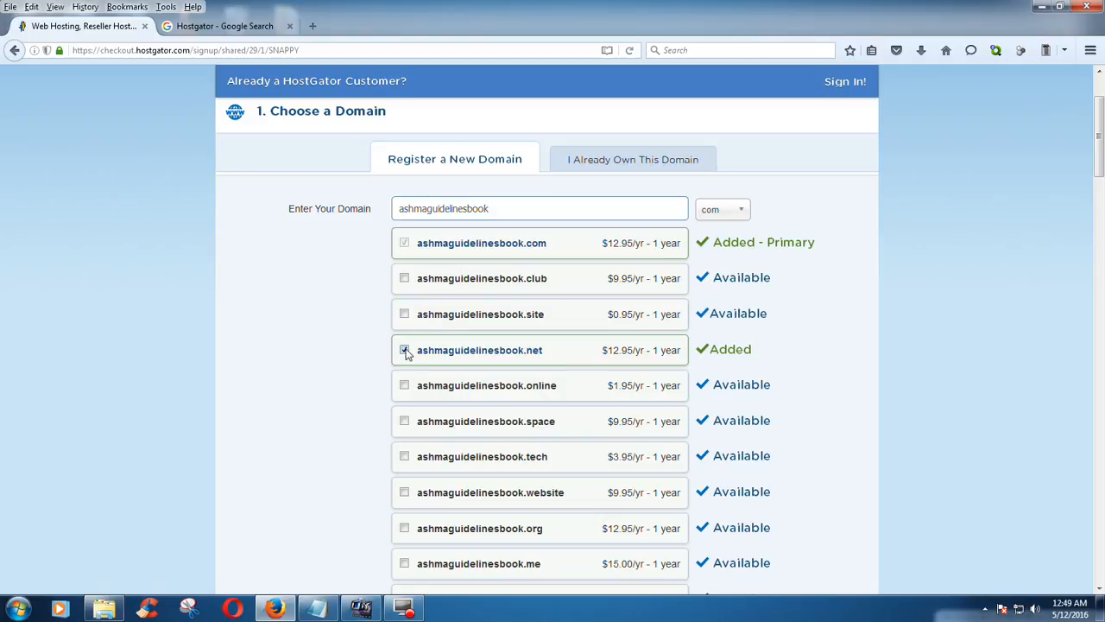
Change options further down the order form in the billing section.
{"action": "scroll", "scroll_direction": "down", "scroll_amount": 3}
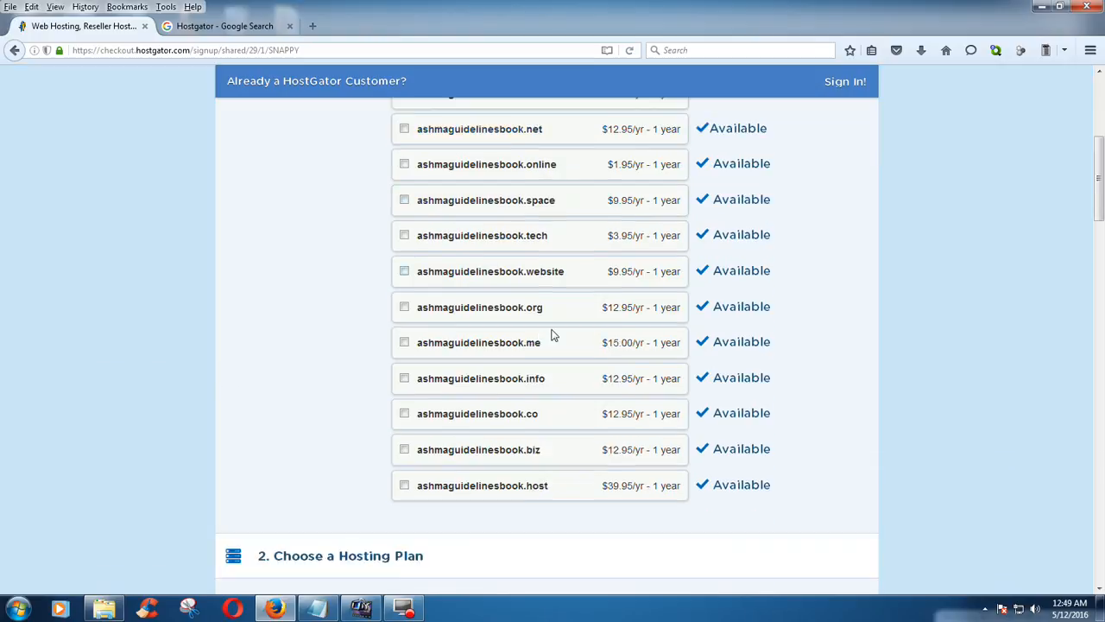
{"action": "scroll", "scroll_direction": "down", "scroll_amount": 3}
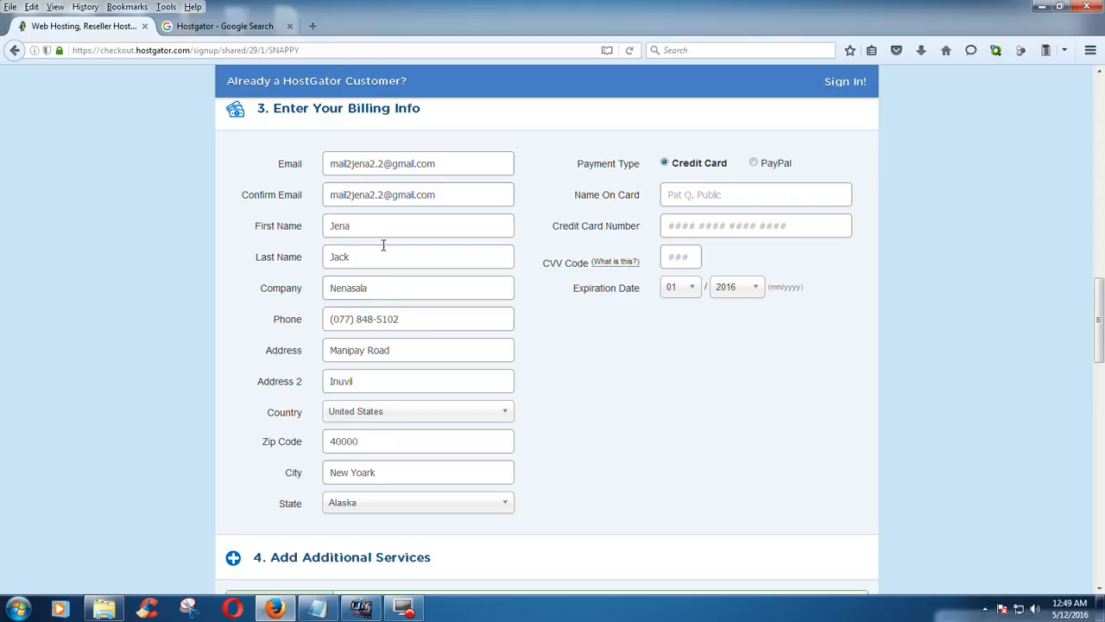
{"action": "scroll", "scroll_direction": "down", "scroll_amount": 3}
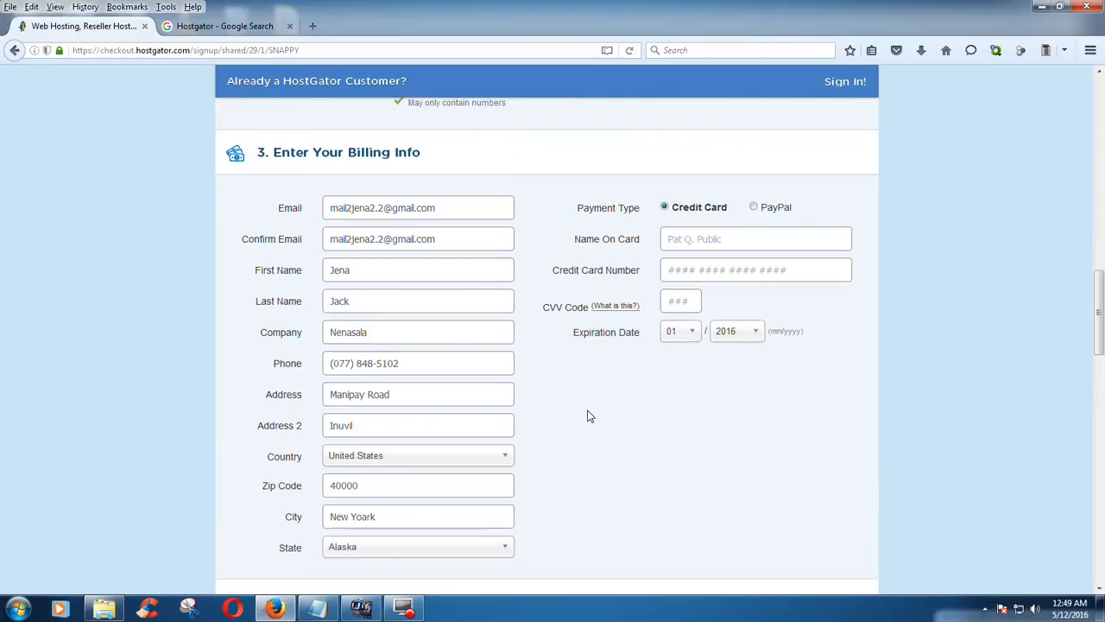
{"action": "scroll", "scroll_direction": "down", "scroll_amount": 3}
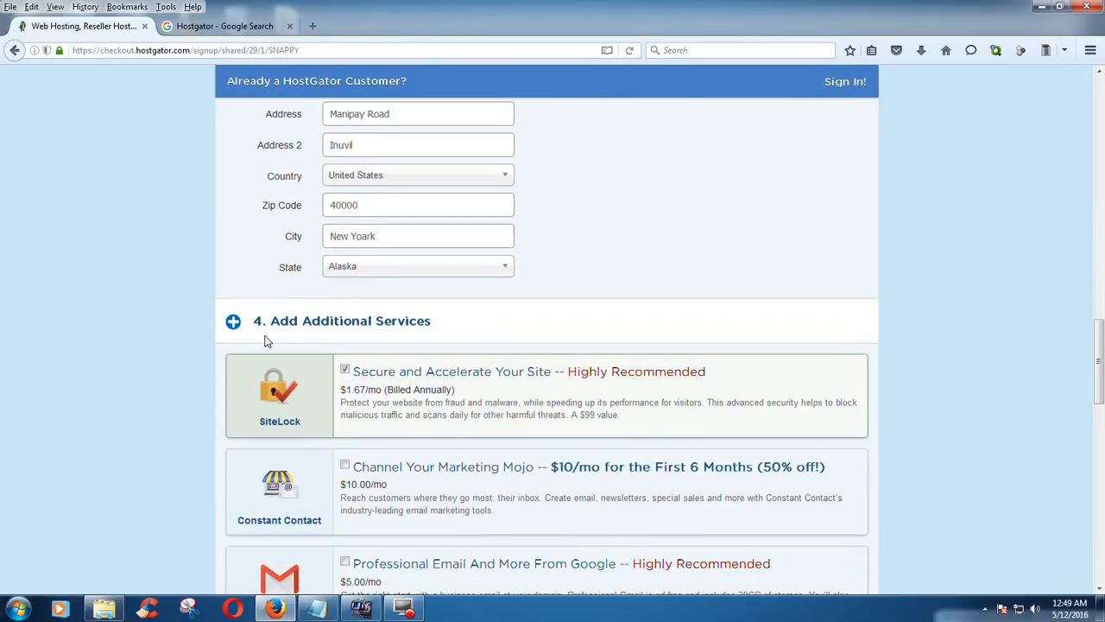
{"action": "mouse_move", "coordinate": [458, 343]}
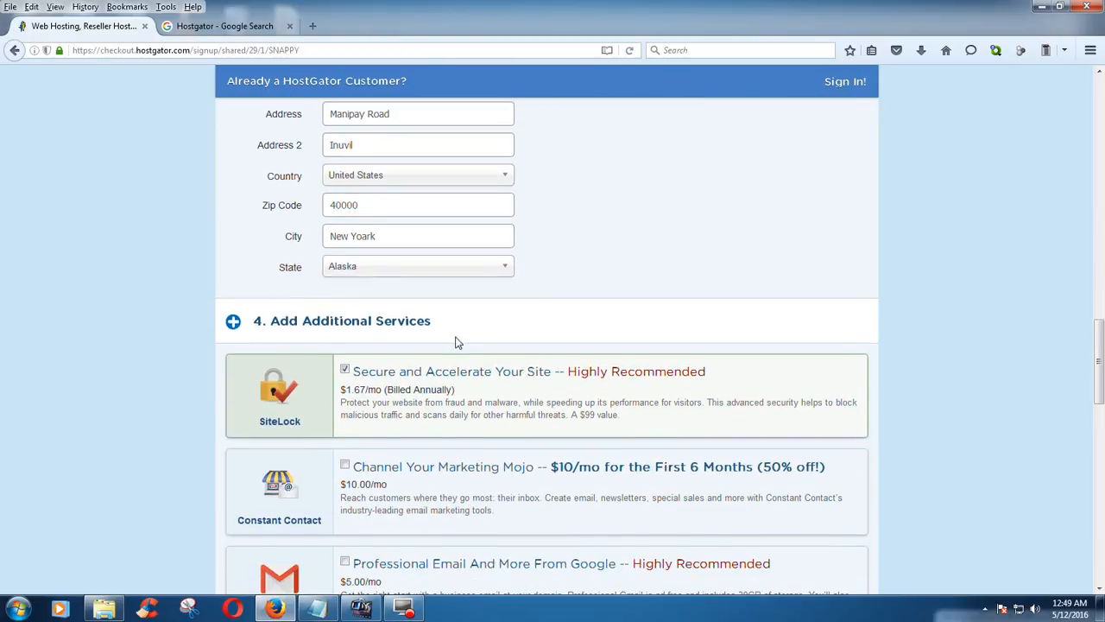
{"action": "scroll", "scroll_direction": "down", "scroll_amount": 3}
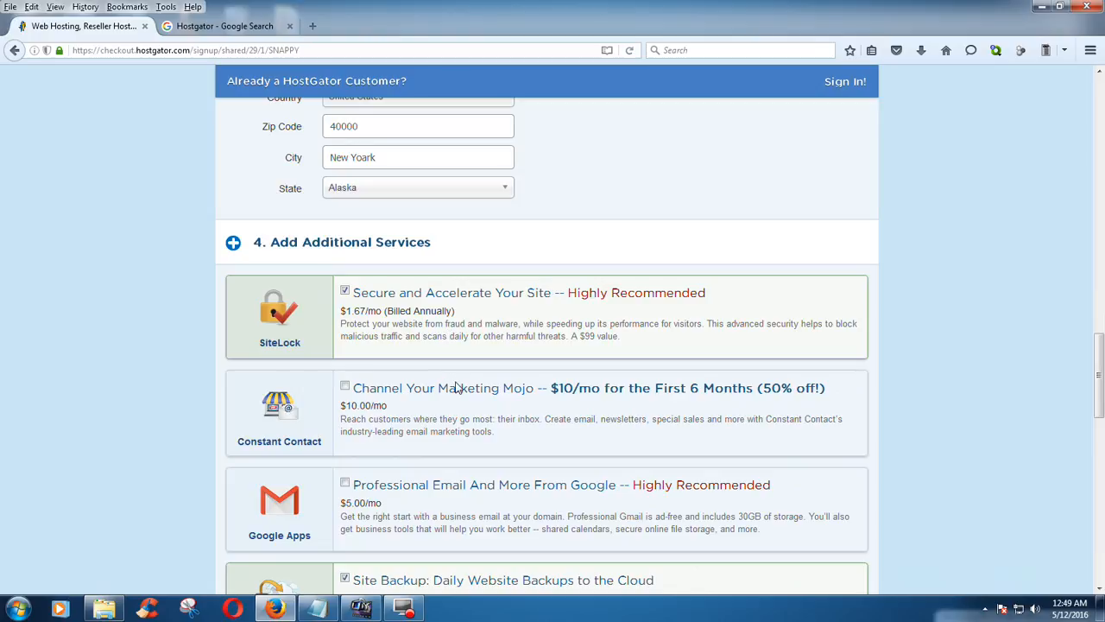
{"action": "mouse_move", "coordinate": [374, 288]}
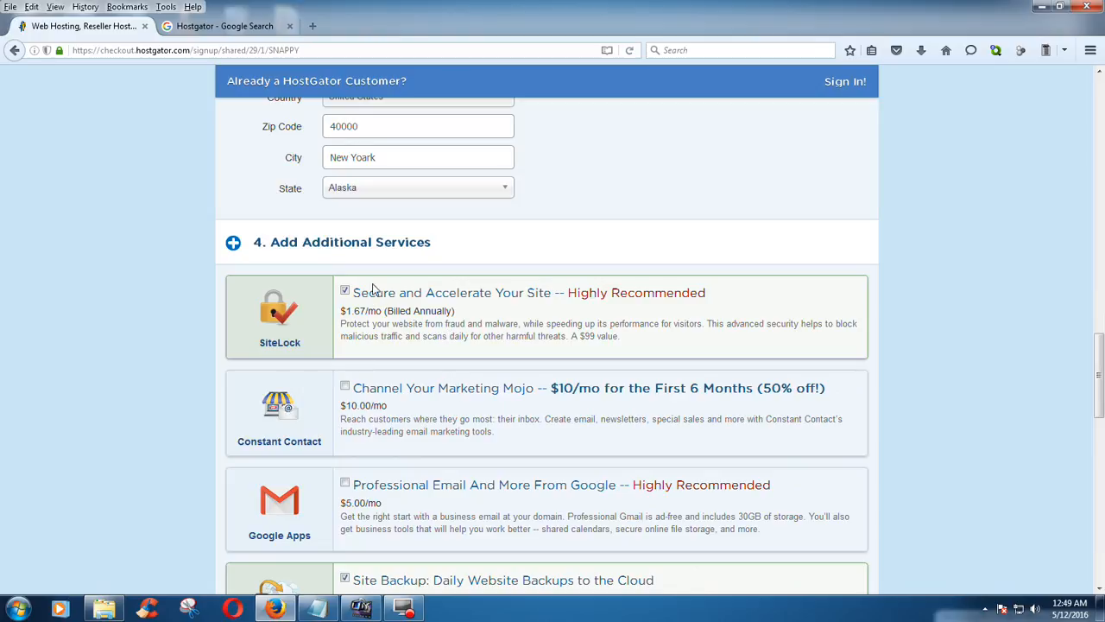
{"action": "mouse_move", "coordinate": [607, 310]}
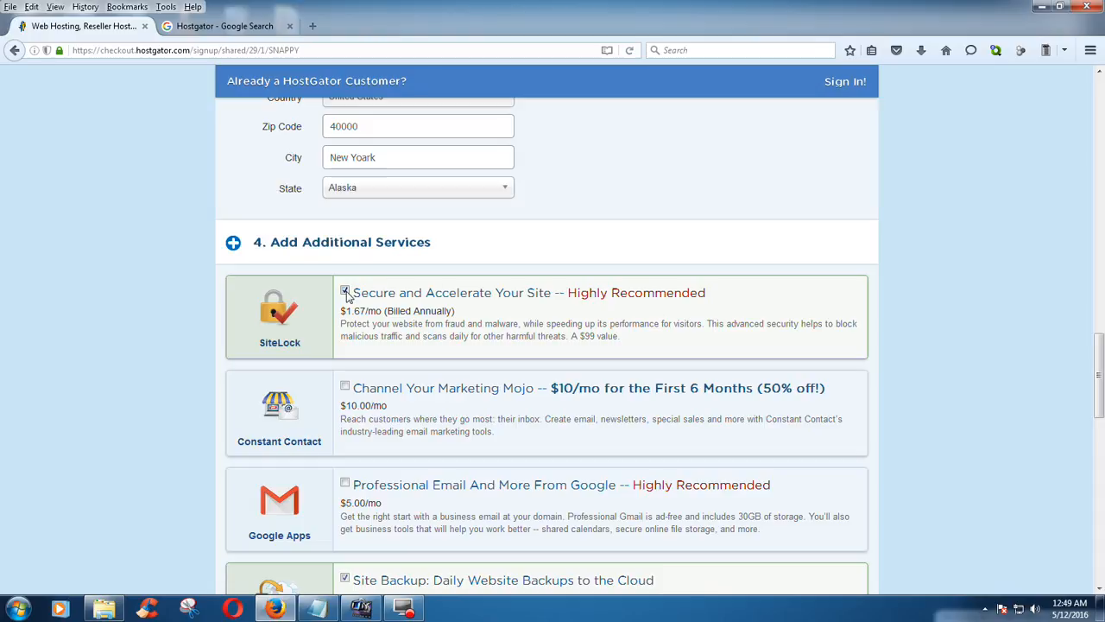
{"action": "left_click", "coordinate": [345, 290]}
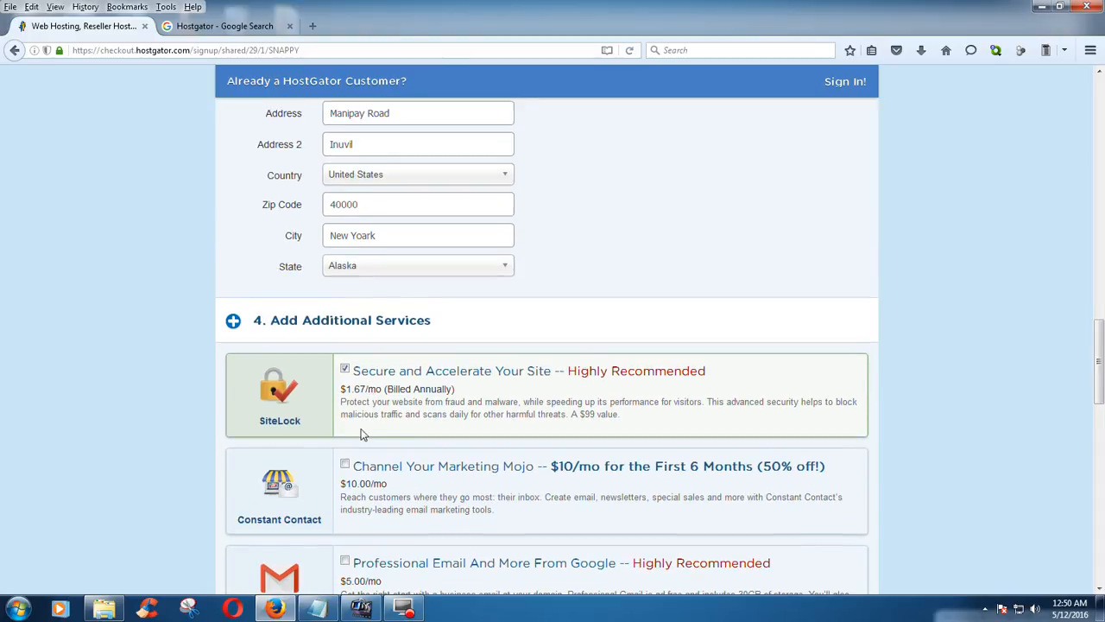
{"action": "scroll", "scroll_direction": "down", "scroll_amount": 3}
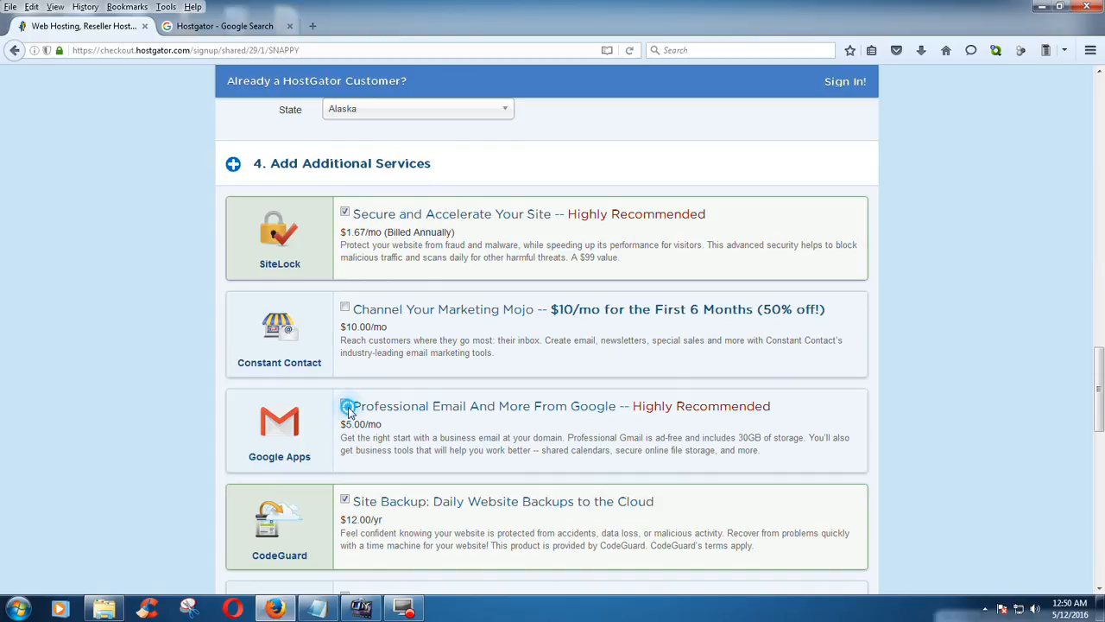
{"action": "left_click", "coordinate": [345, 406]}
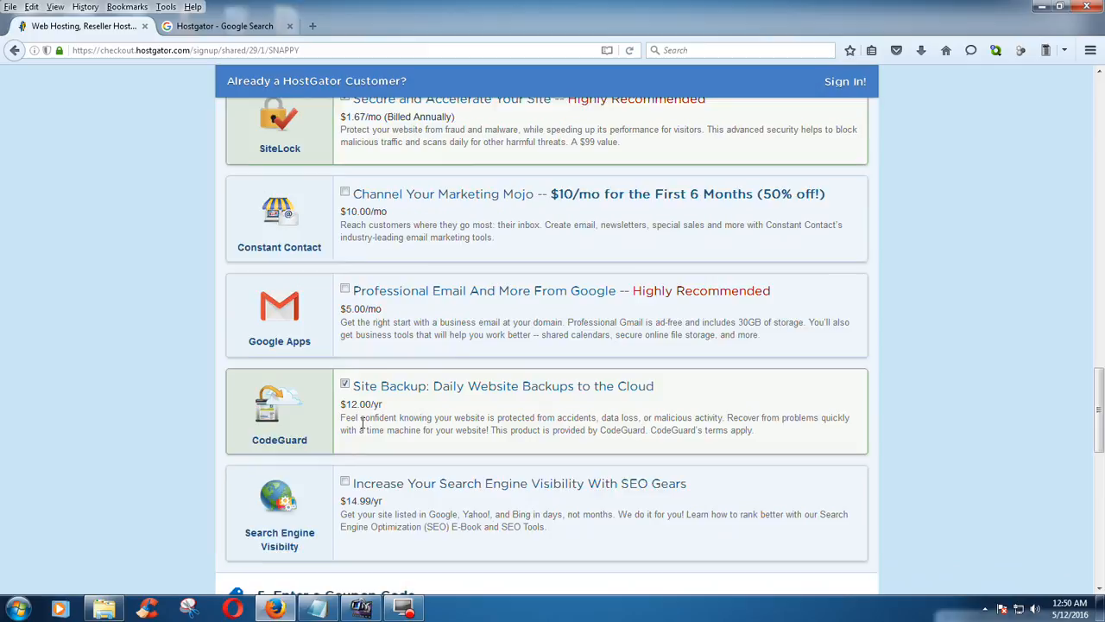
{"action": "scroll", "scroll_direction": "down", "scroll_amount": 3}
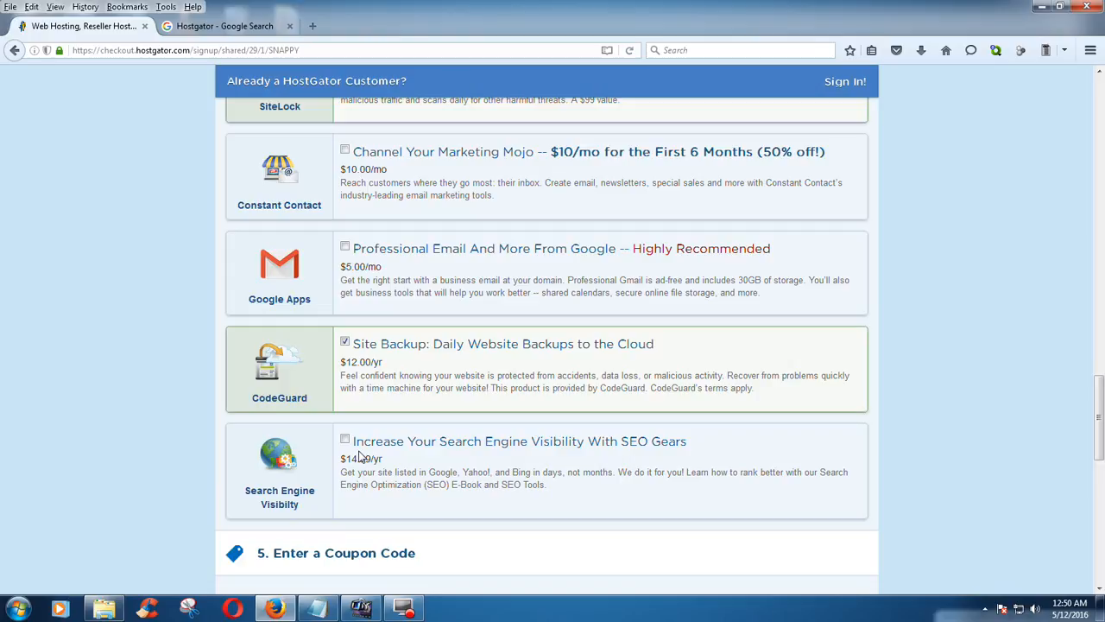
{"action": "mouse_move", "coordinate": [406, 469]}
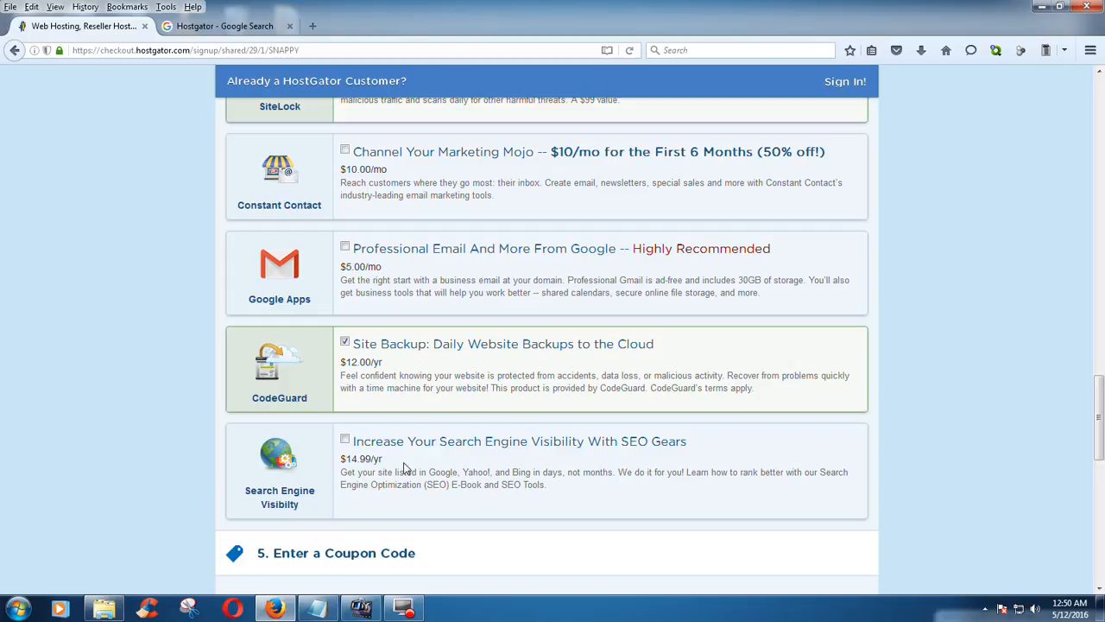
{"action": "mouse_move", "coordinate": [407, 488]}
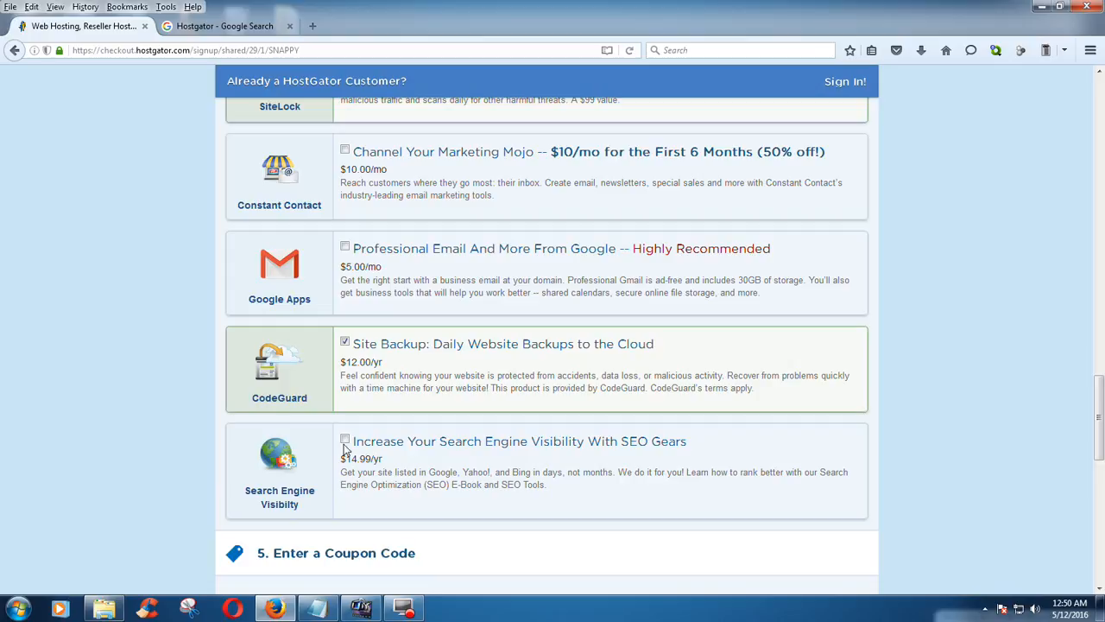
{"action": "left_click", "coordinate": [345, 439]}
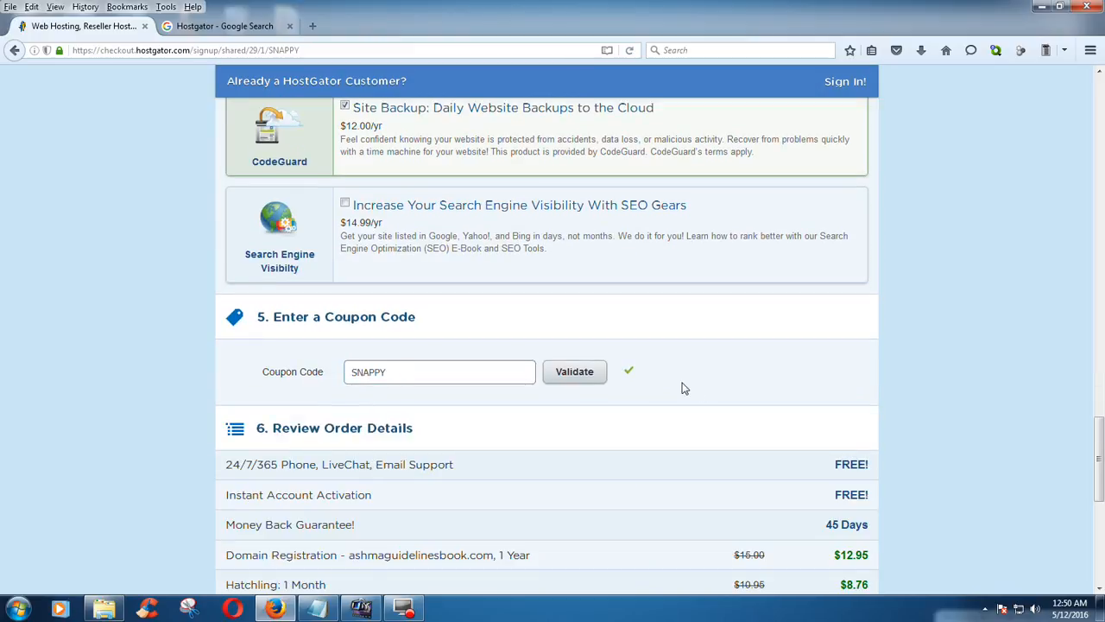
{"action": "mouse_move", "coordinate": [647, 421]}
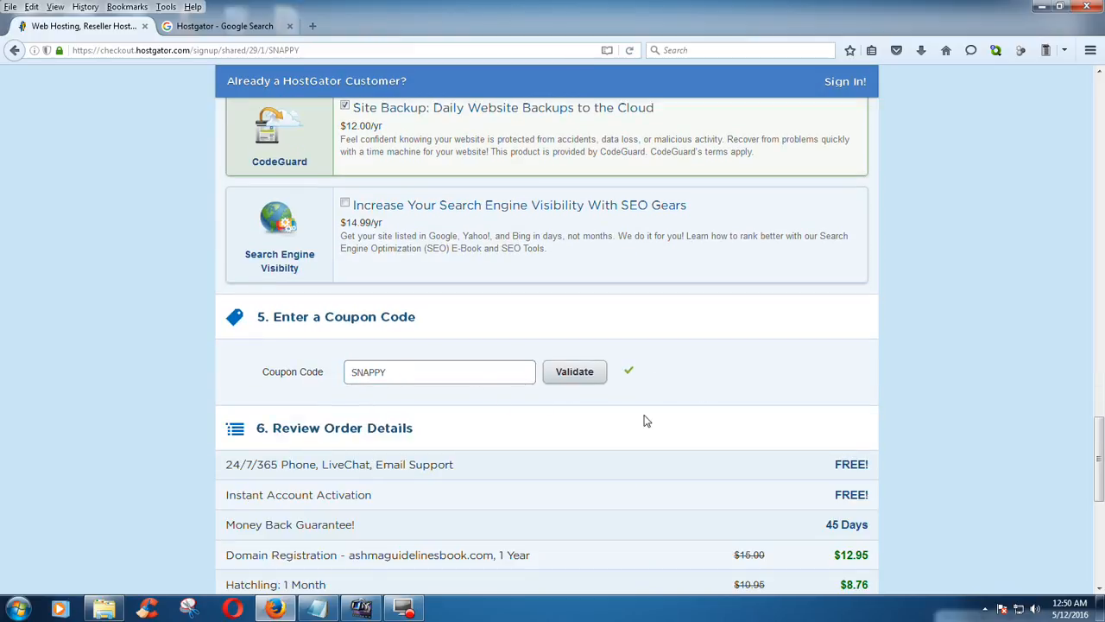
Choose PayPal instead of Credit Card as the payment type, with the PayPal Agreement option.
{"action": "scroll", "scroll_direction": "down", "scroll_amount": 3}
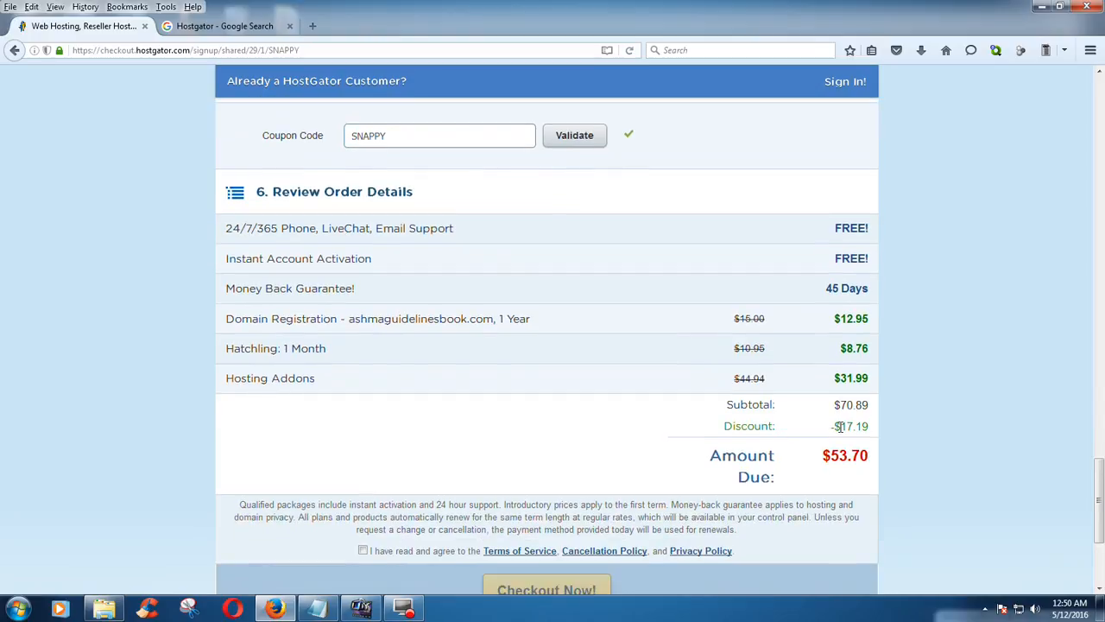
{"action": "mouse_move", "coordinate": [869, 442]}
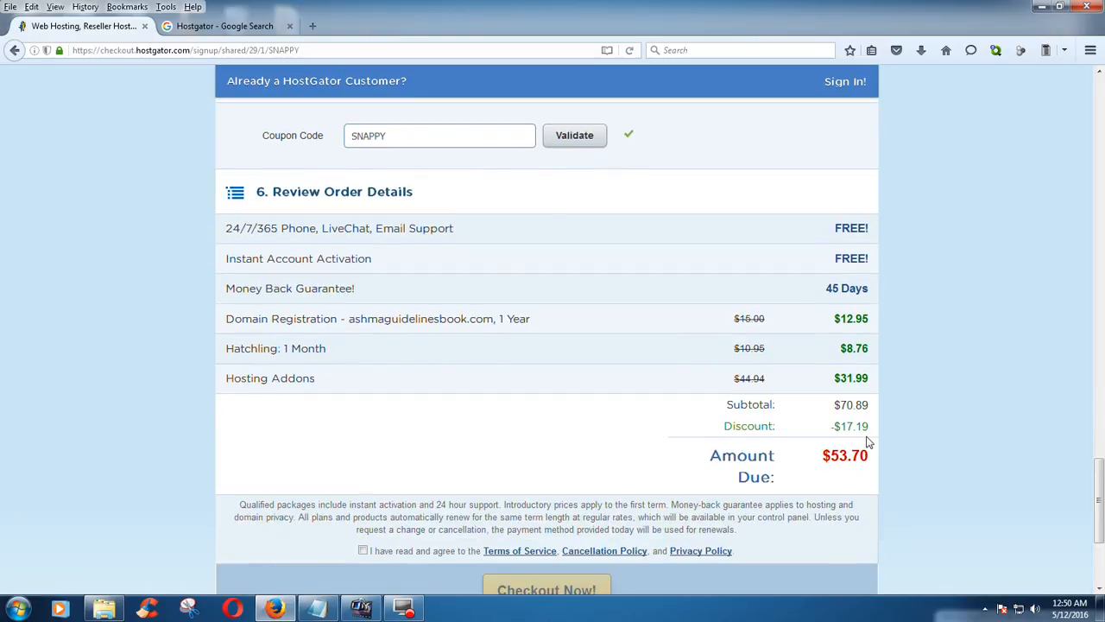
{"action": "scroll", "scroll_direction": "down", "scroll_amount": 3}
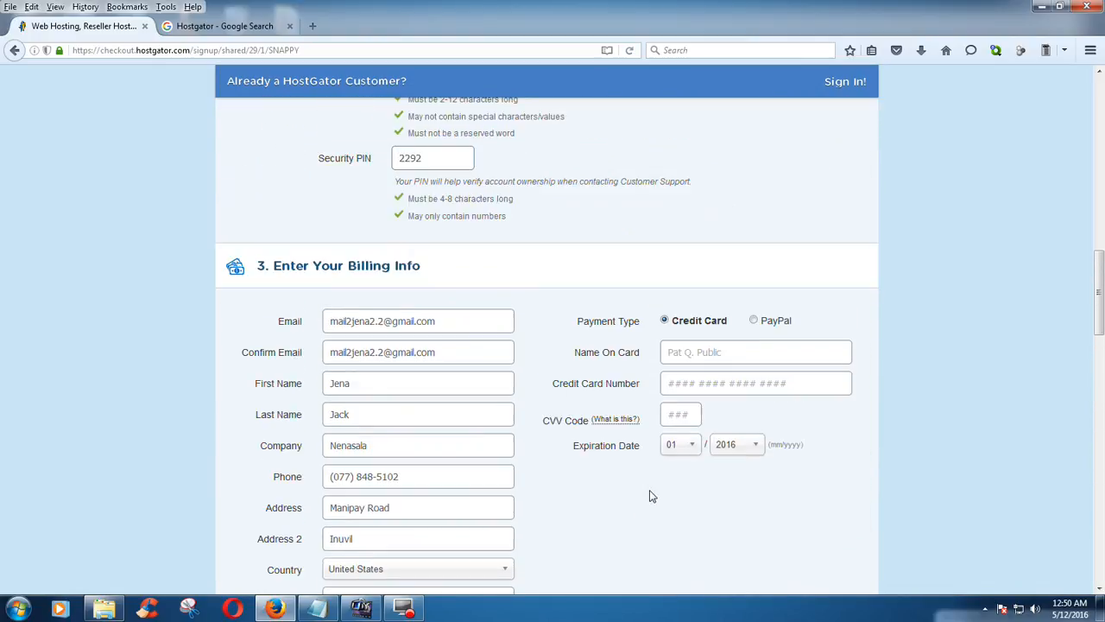
{"action": "scroll", "scroll_direction": "up", "scroll_amount": 3}
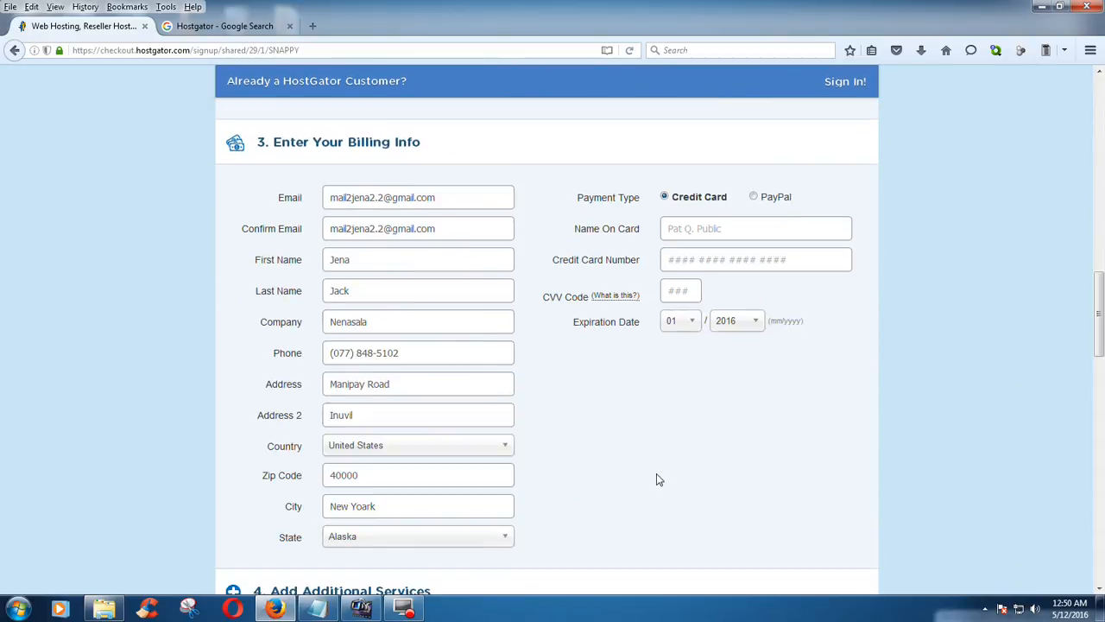
{"action": "mouse_move", "coordinate": [741, 210]}
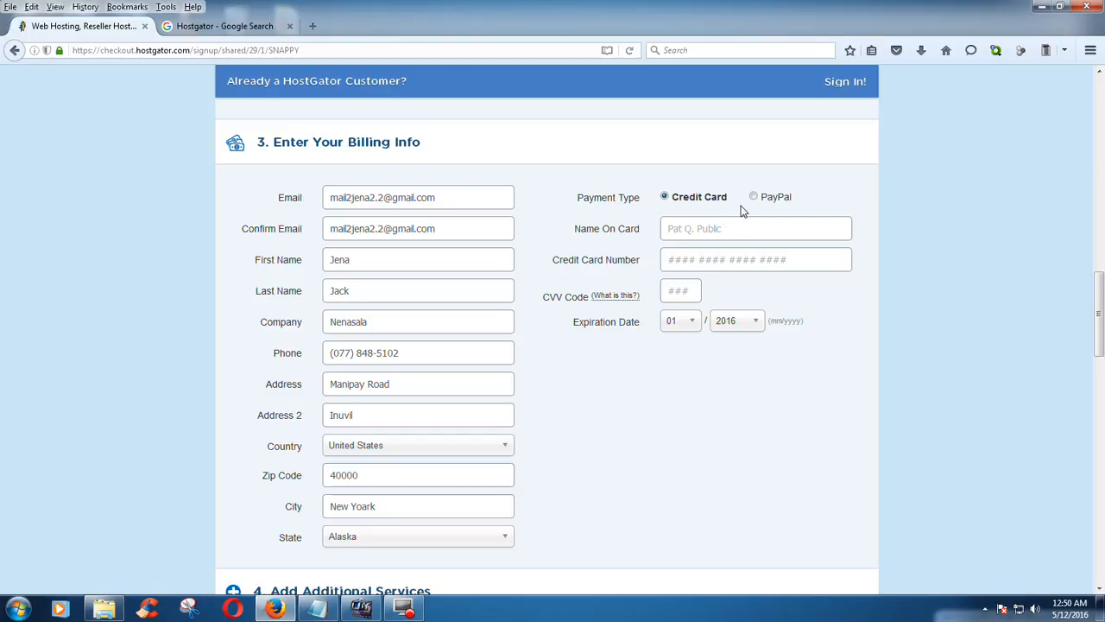
{"action": "mouse_move", "coordinate": [617, 244]}
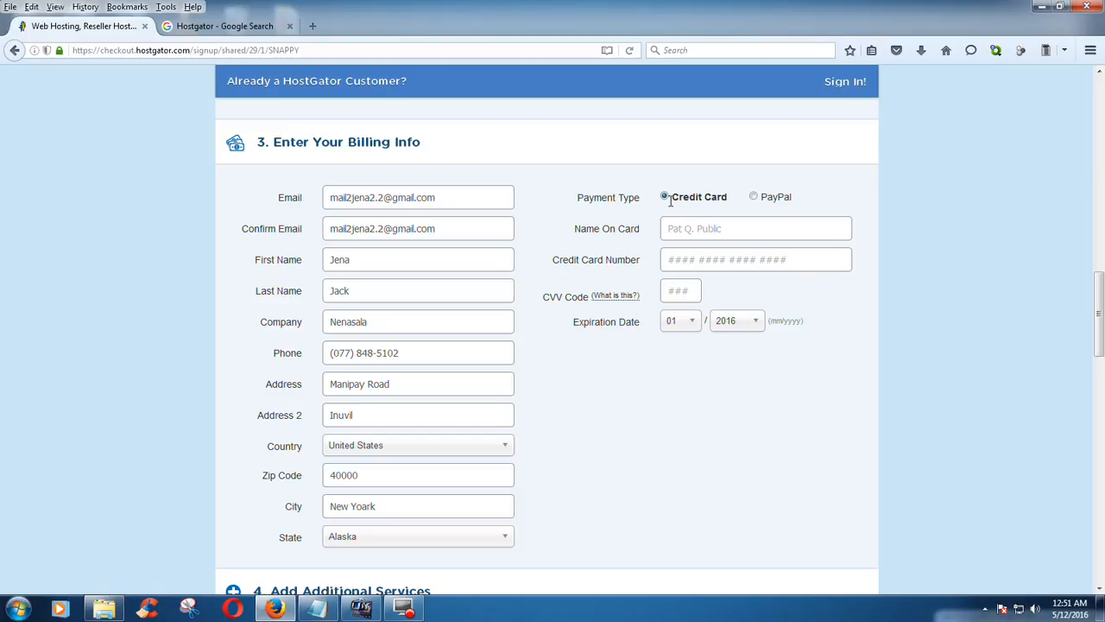
{"action": "left_click", "coordinate": [756, 228]}
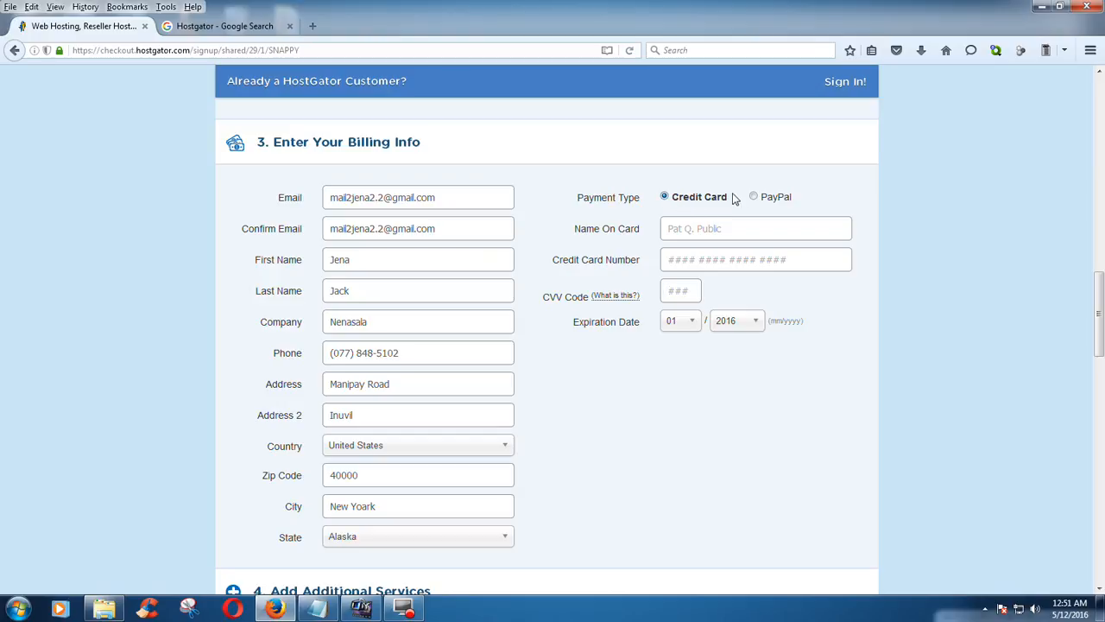
{"action": "left_click", "coordinate": [753, 196]}
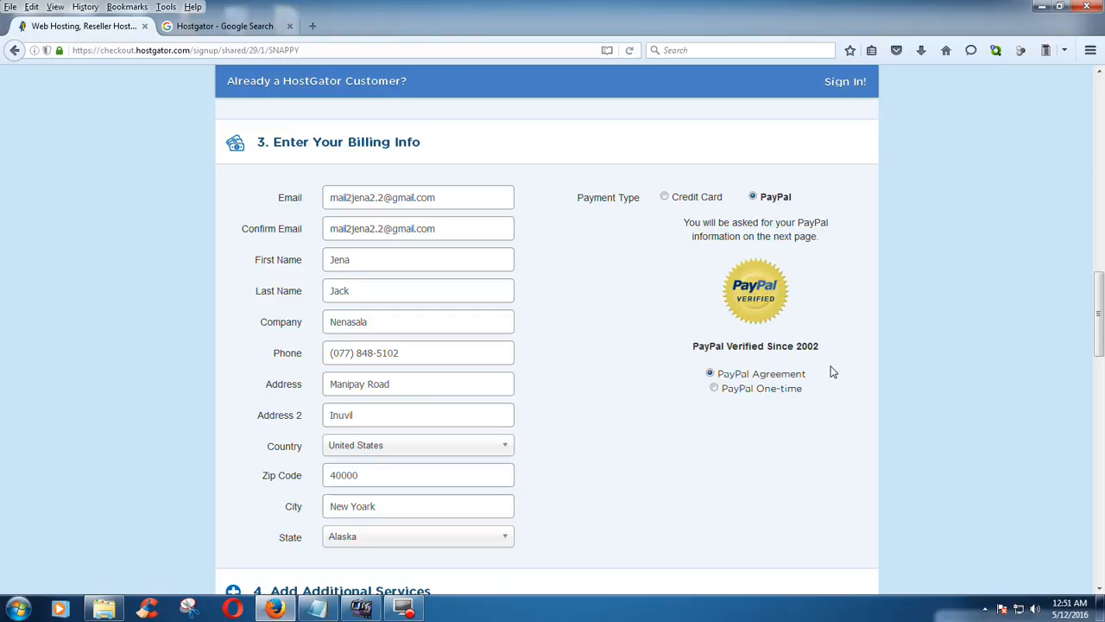
Tick 'I have read and agree' at the bottom and submit with Checkout Now.
{"action": "scroll", "scroll_direction": "down", "scroll_amount": 3}
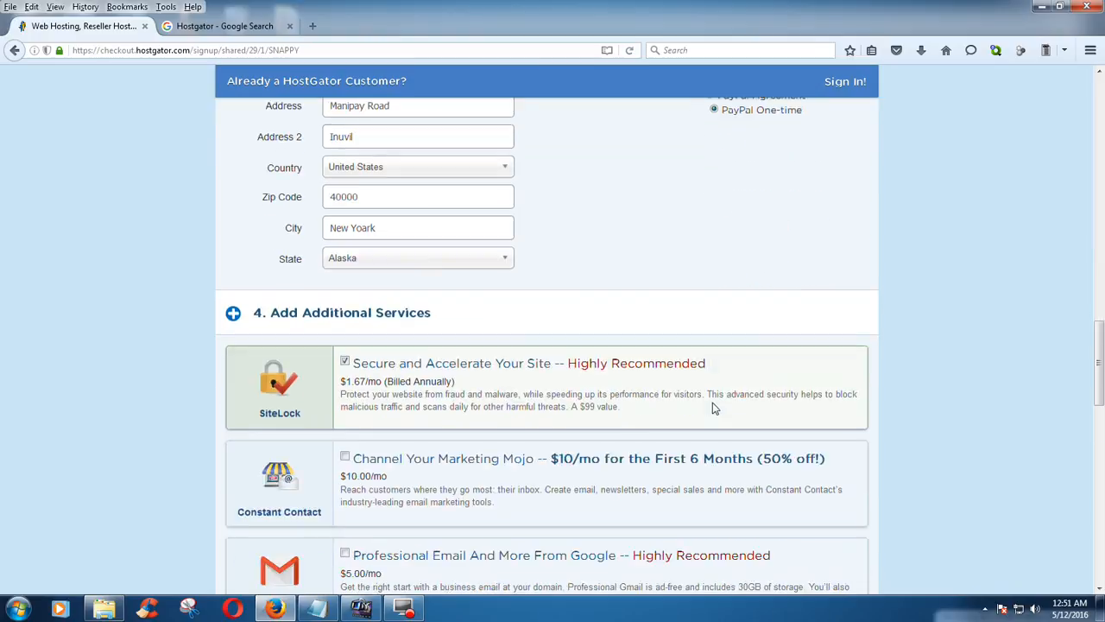
{"action": "scroll", "scroll_direction": "down", "scroll_amount": 3}
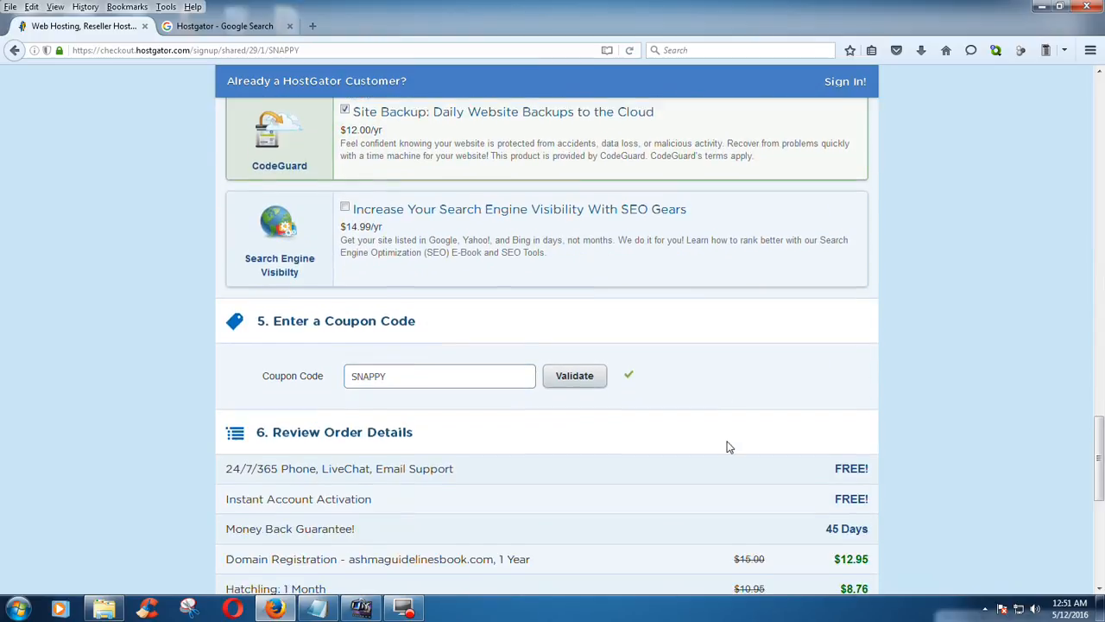
{"action": "scroll", "scroll_direction": "down", "scroll_amount": 3}
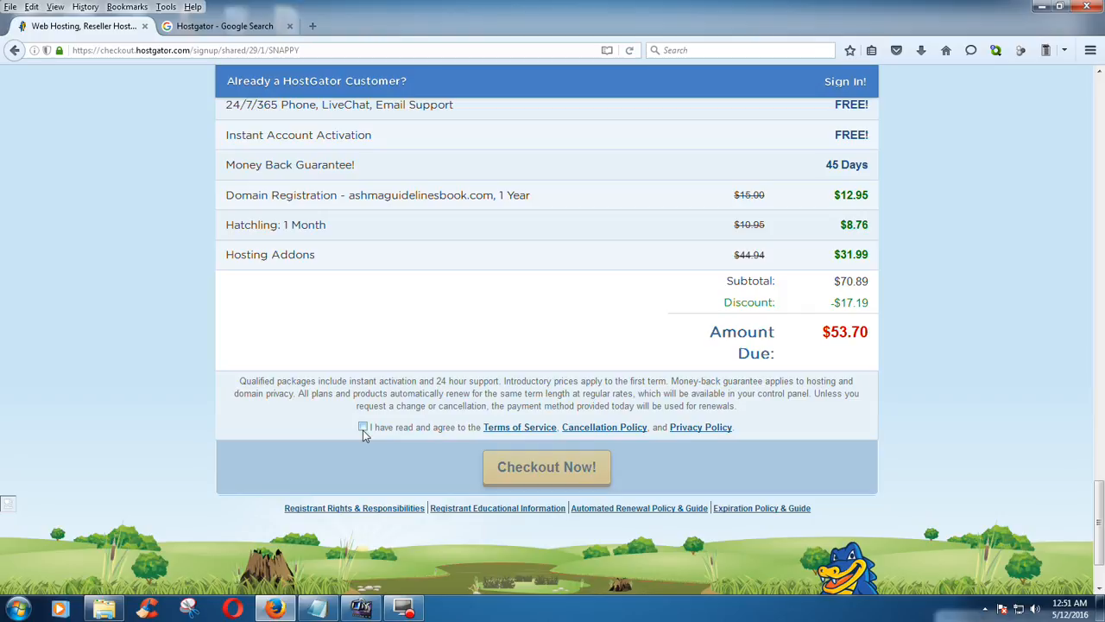
{"action": "left_click", "coordinate": [363, 426]}
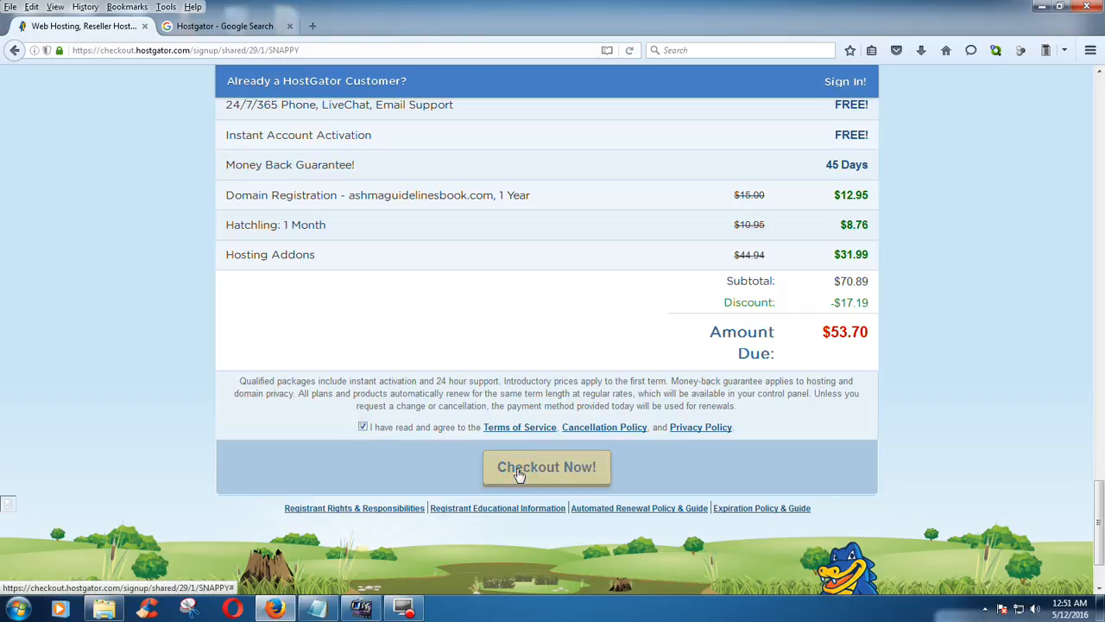
{"action": "left_click", "coordinate": [547, 466]}
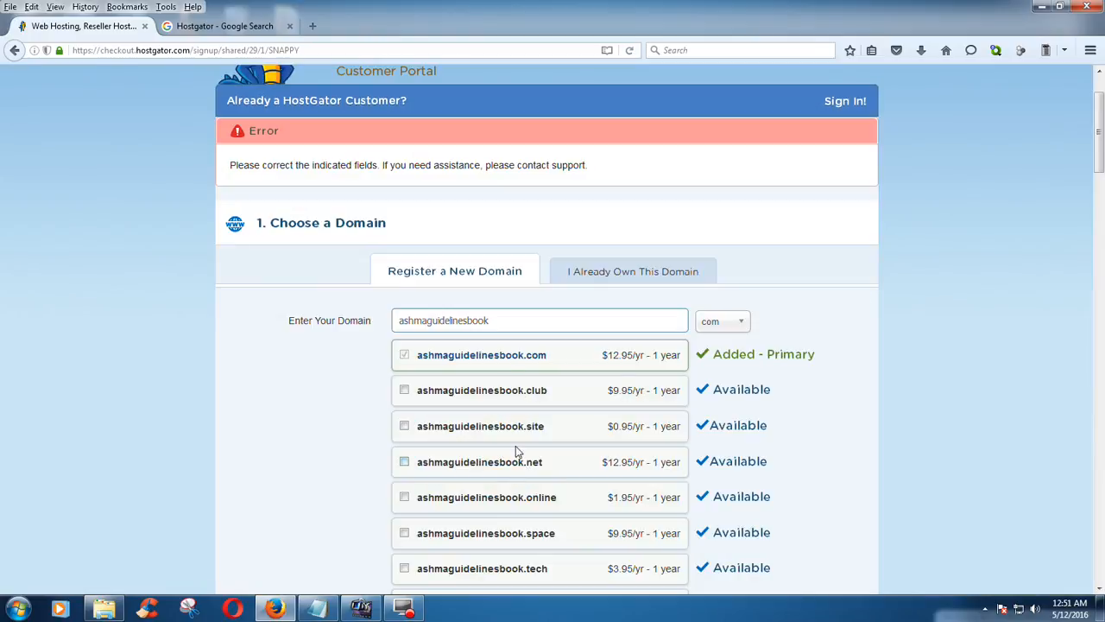
{"action": "mouse_move", "coordinate": [351, 182]}
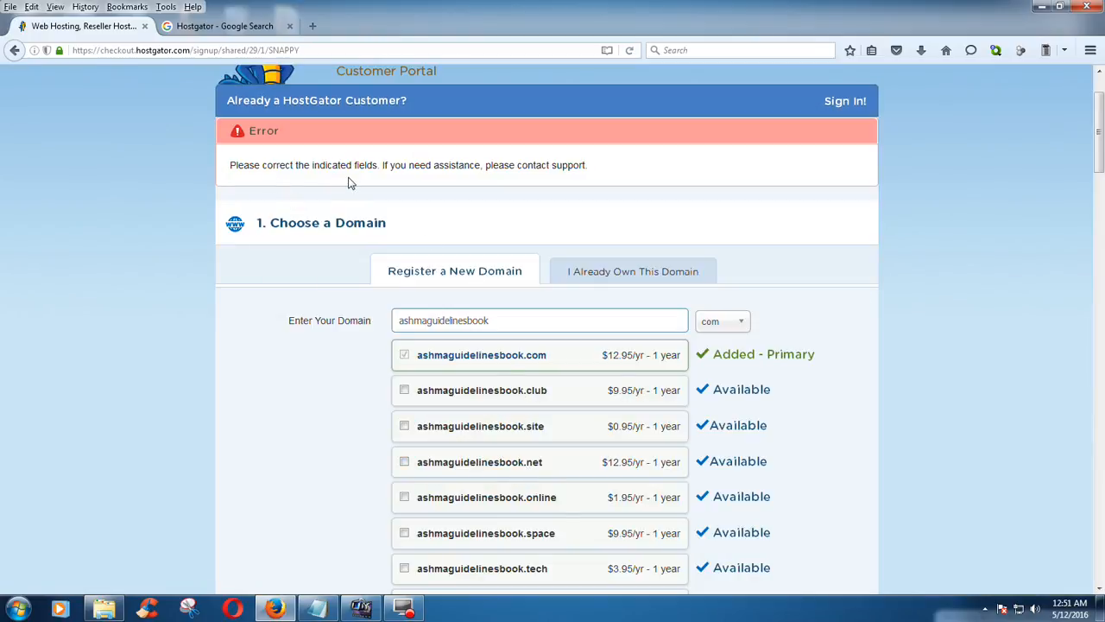
Find and select the phone number flagged as invalid in the billing info.
{"action": "scroll", "scroll_direction": "down", "scroll_amount": 3}
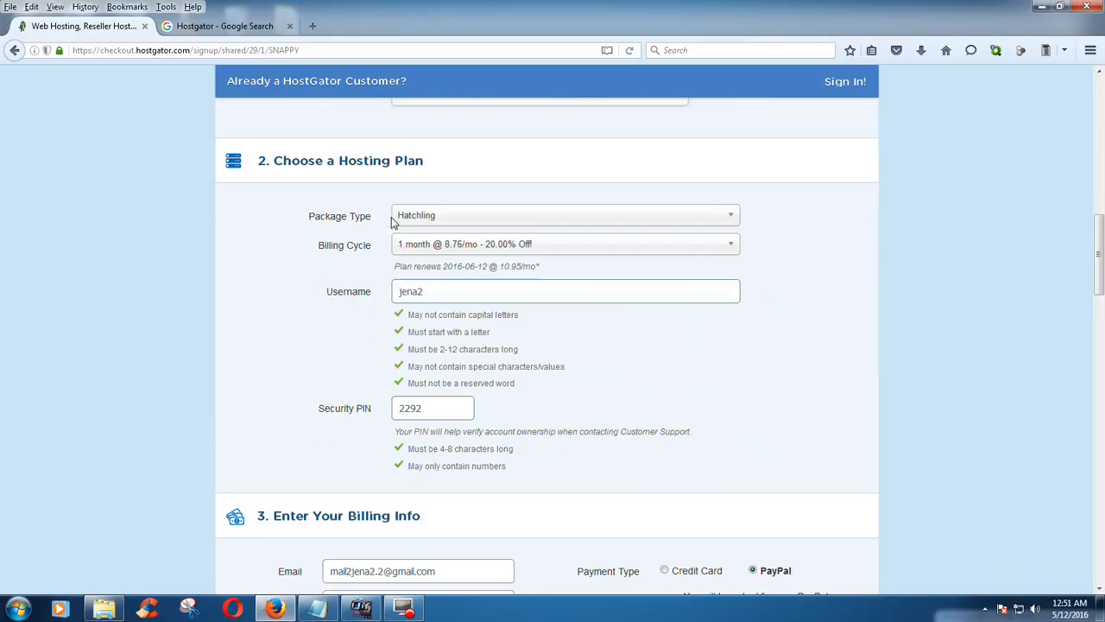
{"action": "scroll", "scroll_direction": "down", "scroll_amount": 3}
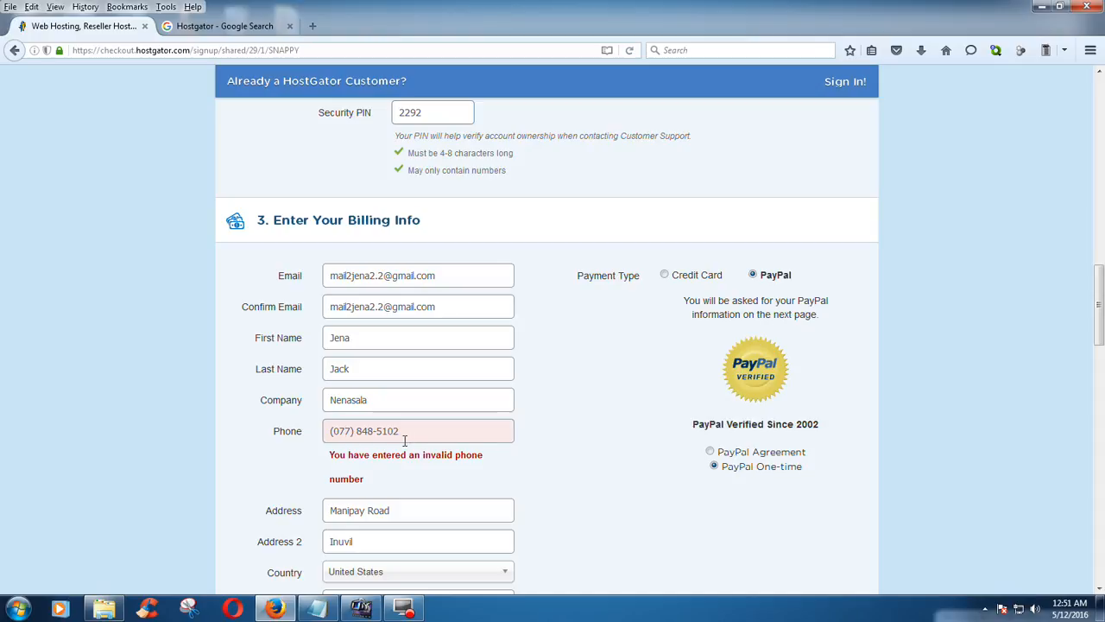
{"action": "double_click", "coordinate": [341, 431]}
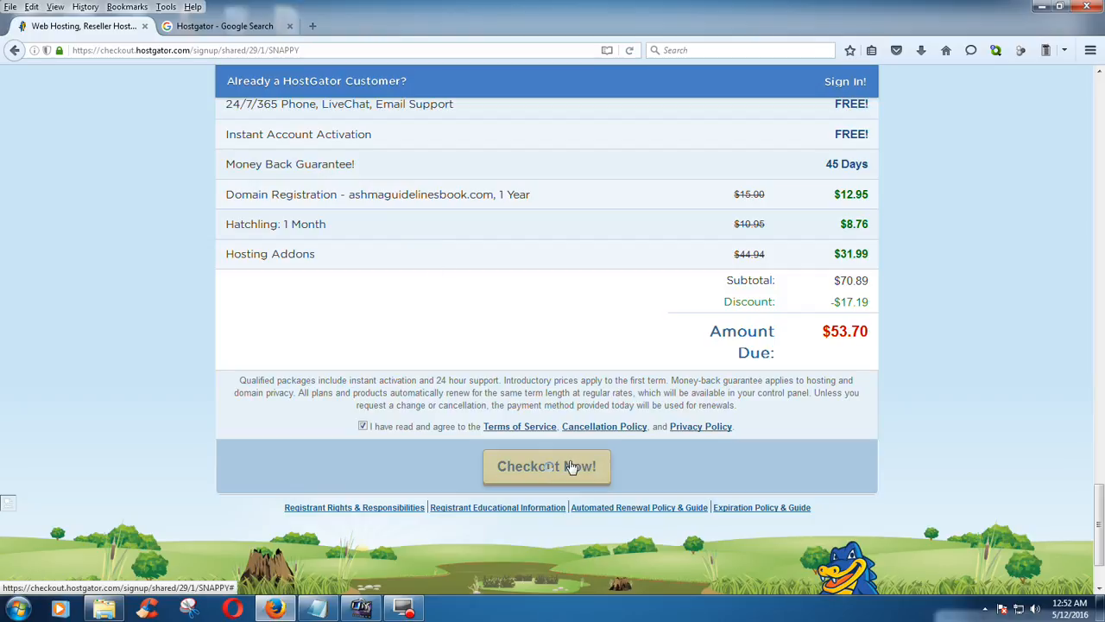
Resubmit the order via Checkout Now to reach the PayPal login for $53.70.
{"action": "left_click", "coordinate": [547, 466]}
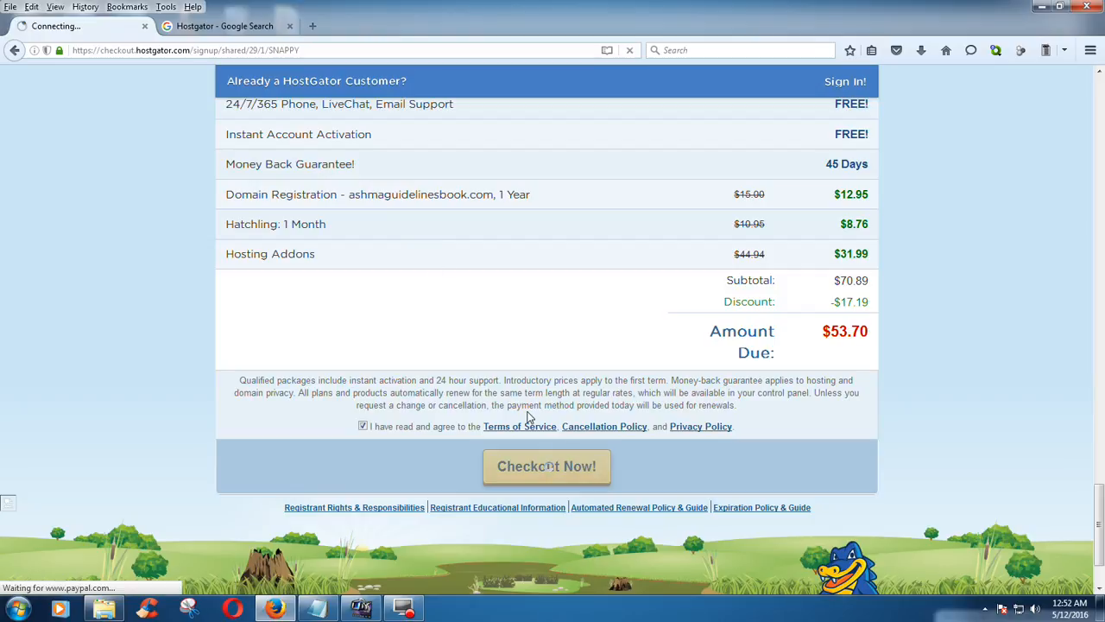
{"action": "left_click", "coordinate": [547, 466]}
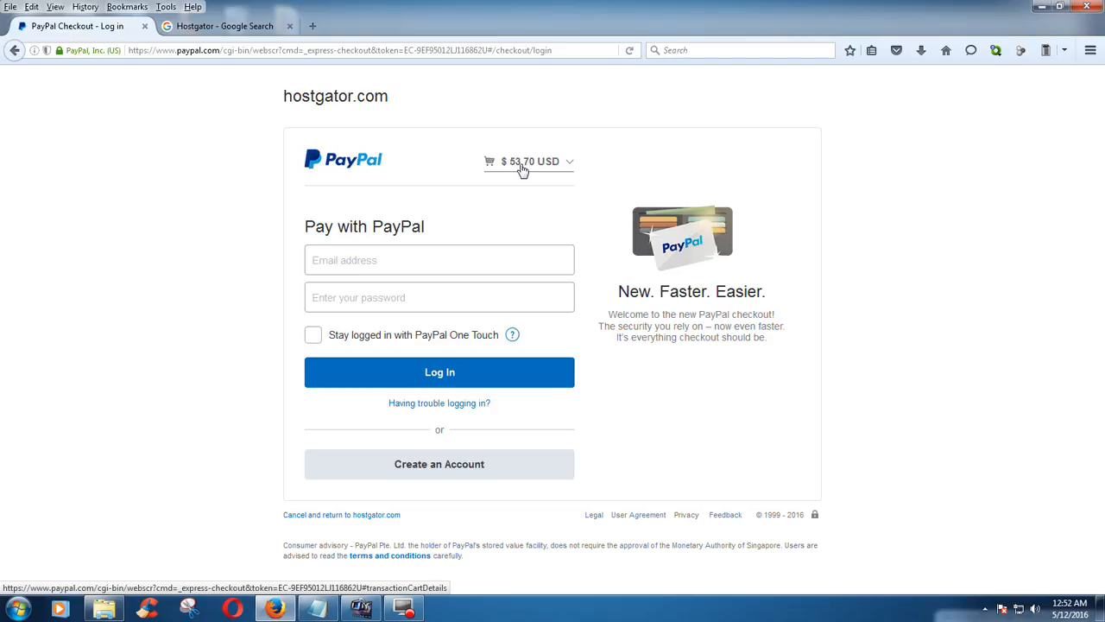
Switch to the 'Hostgator - Google Search' browser tab.
{"action": "left_click", "coordinate": [438, 259]}
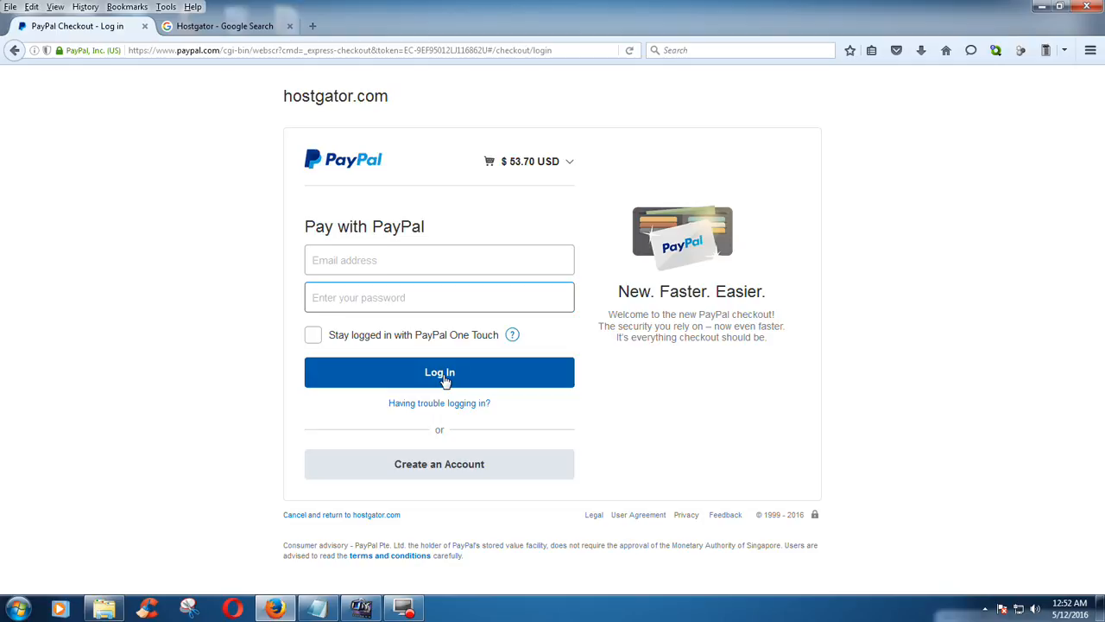
{"action": "mouse_move", "coordinate": [197, 39]}
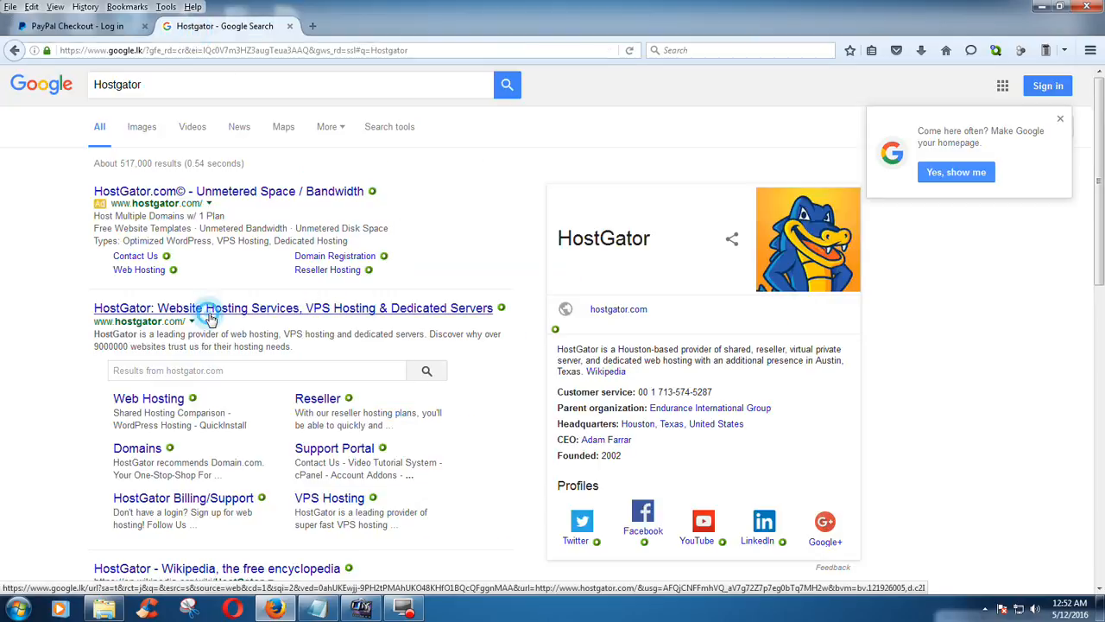
Open hostgator.com from the search results and go to its Customer Portal login.
{"action": "left_click", "coordinate": [293, 308]}
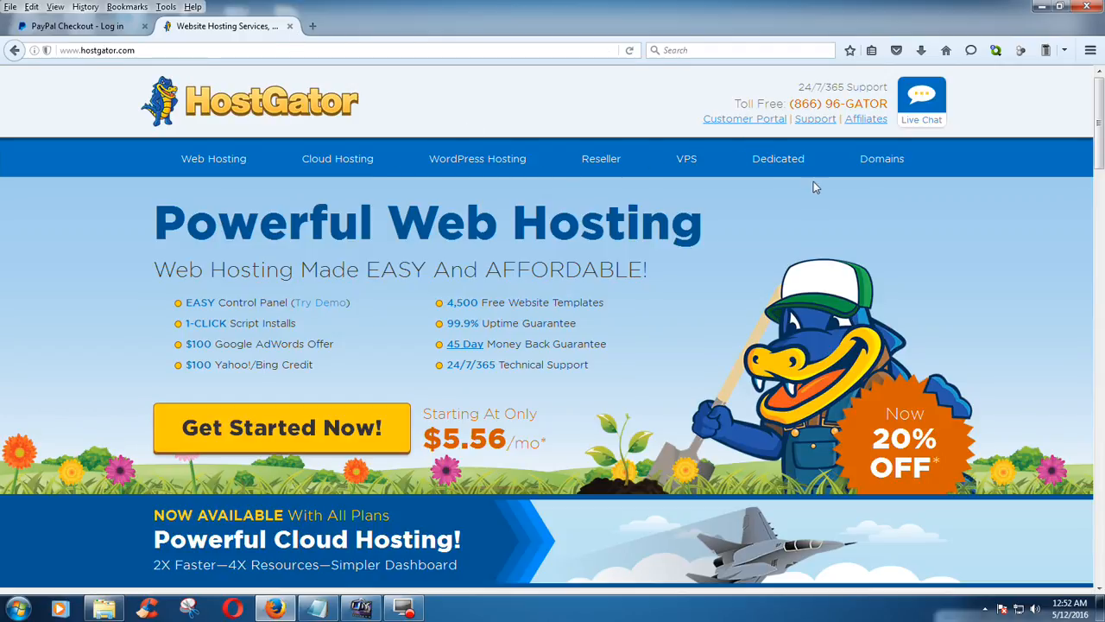
{"action": "scroll", "scroll_direction": "down", "scroll_amount": 3}
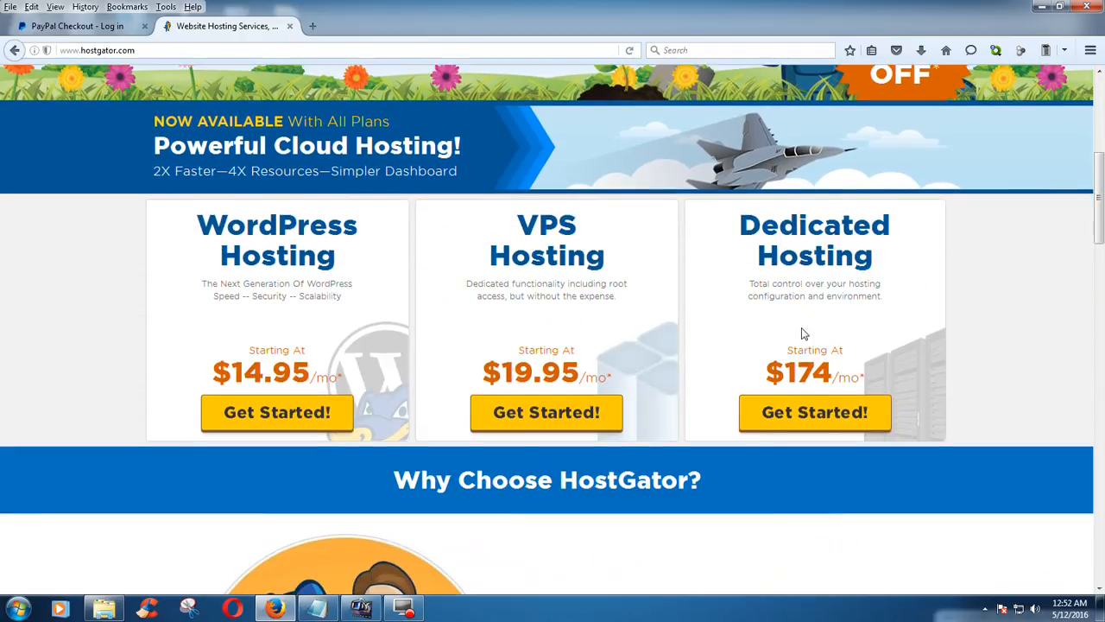
{"action": "scroll", "scroll_direction": "up", "scroll_amount": 3}
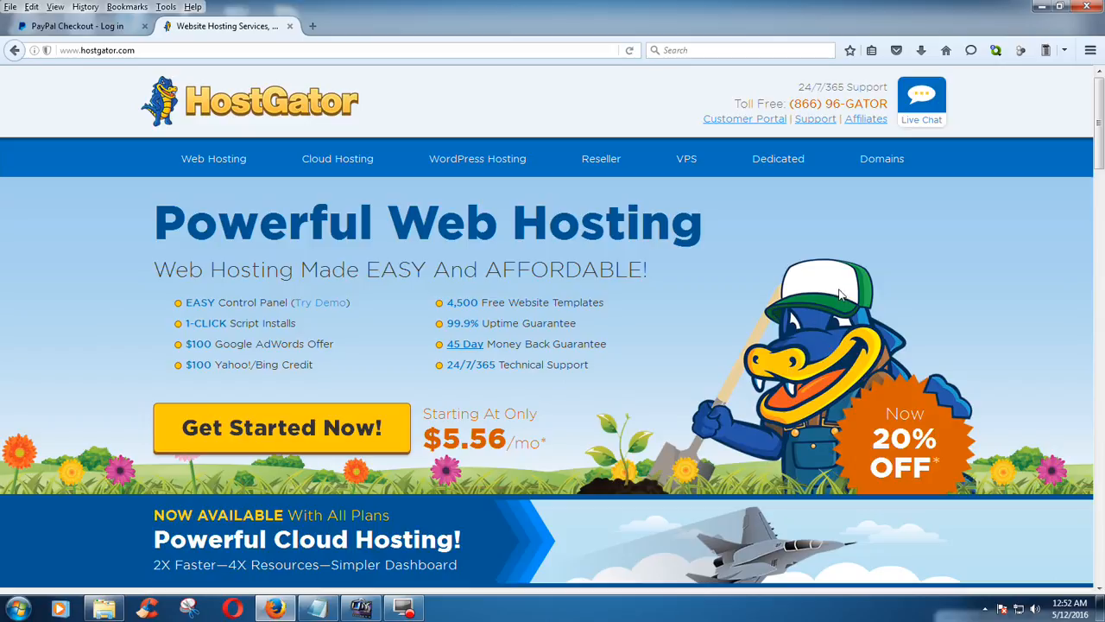
{"action": "mouse_move", "coordinate": [757, 126]}
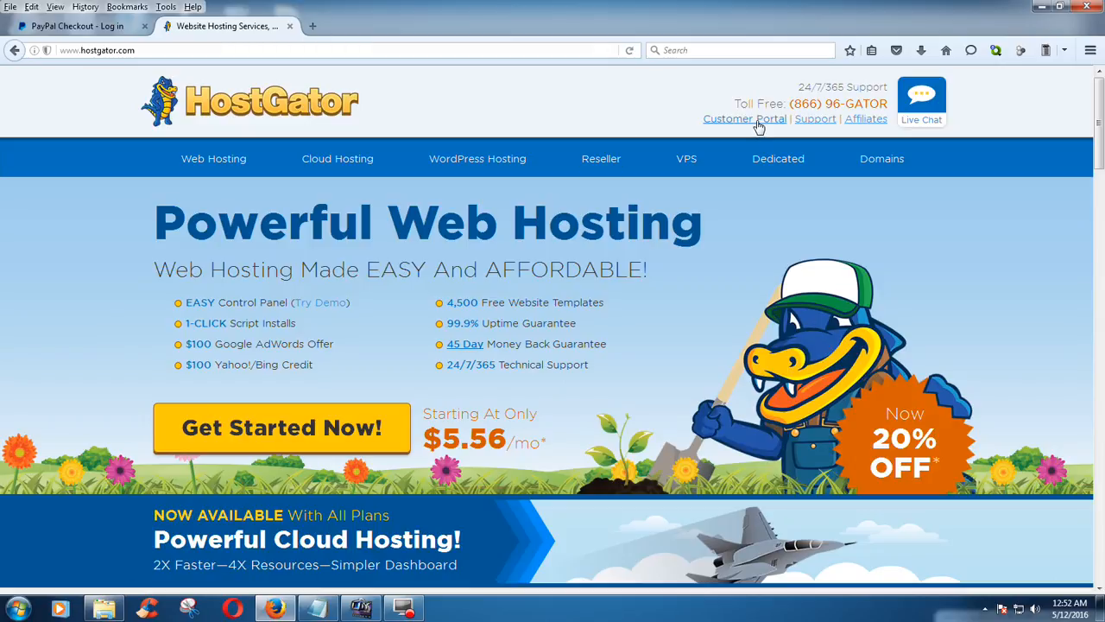
{"action": "left_click", "coordinate": [745, 119]}
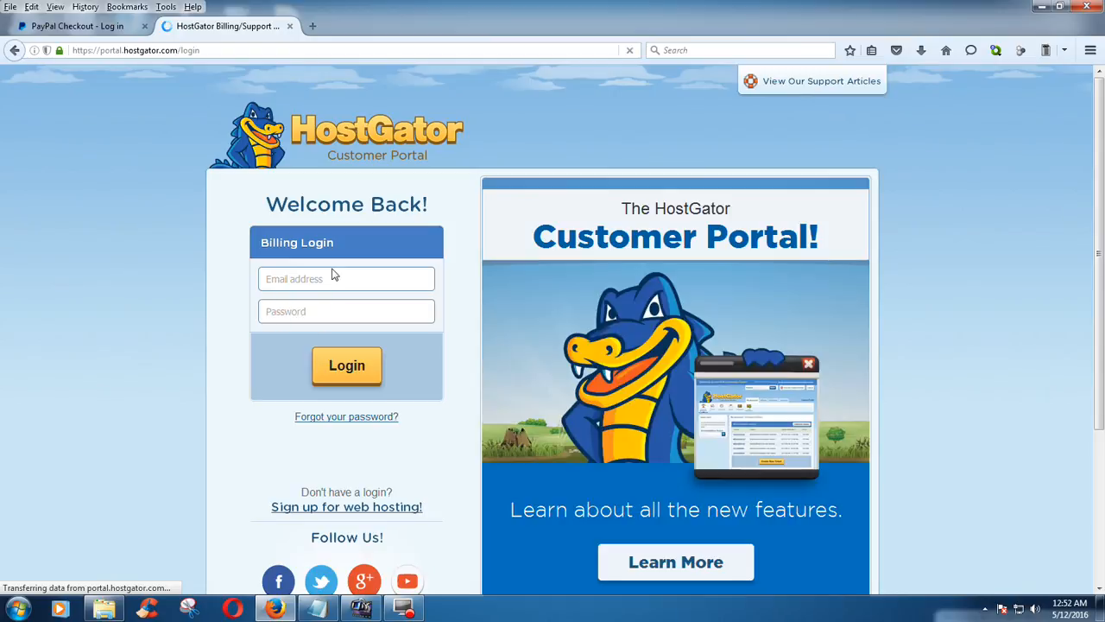
Switch back to the 'PayPal Checkout - Log in' browser tab.
{"action": "left_click", "coordinate": [78, 26]}
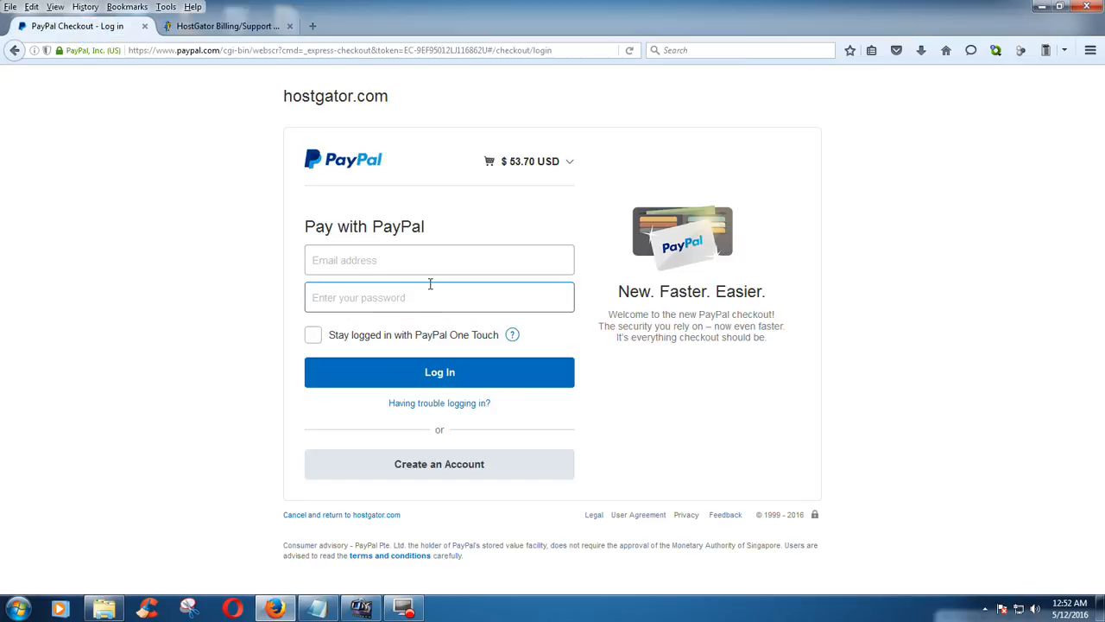
{"action": "mouse_move", "coordinate": [388, 568]}
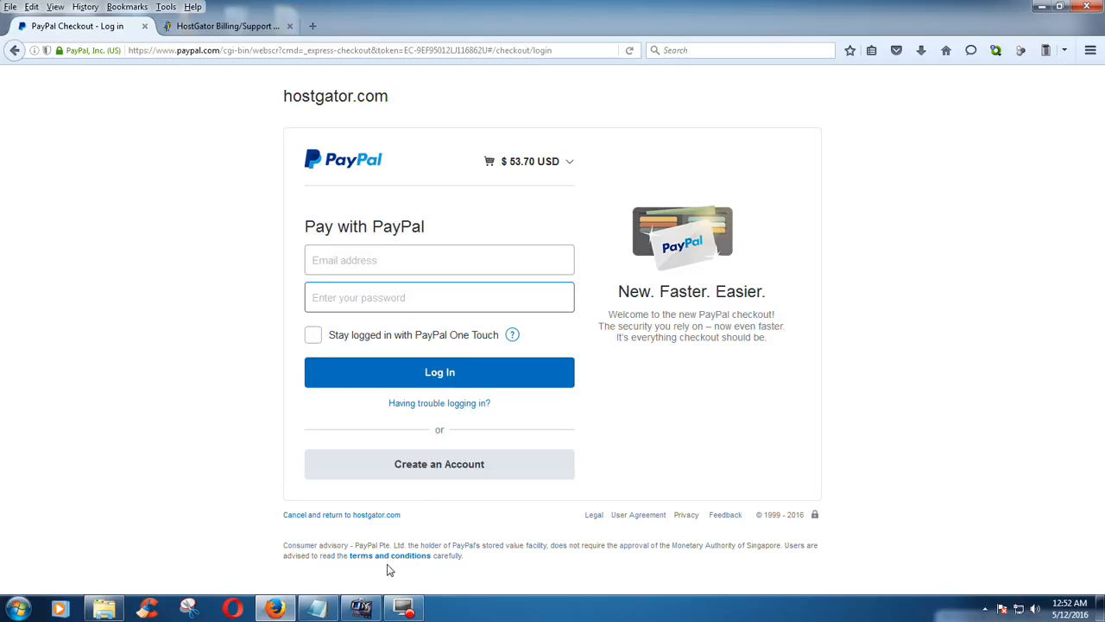